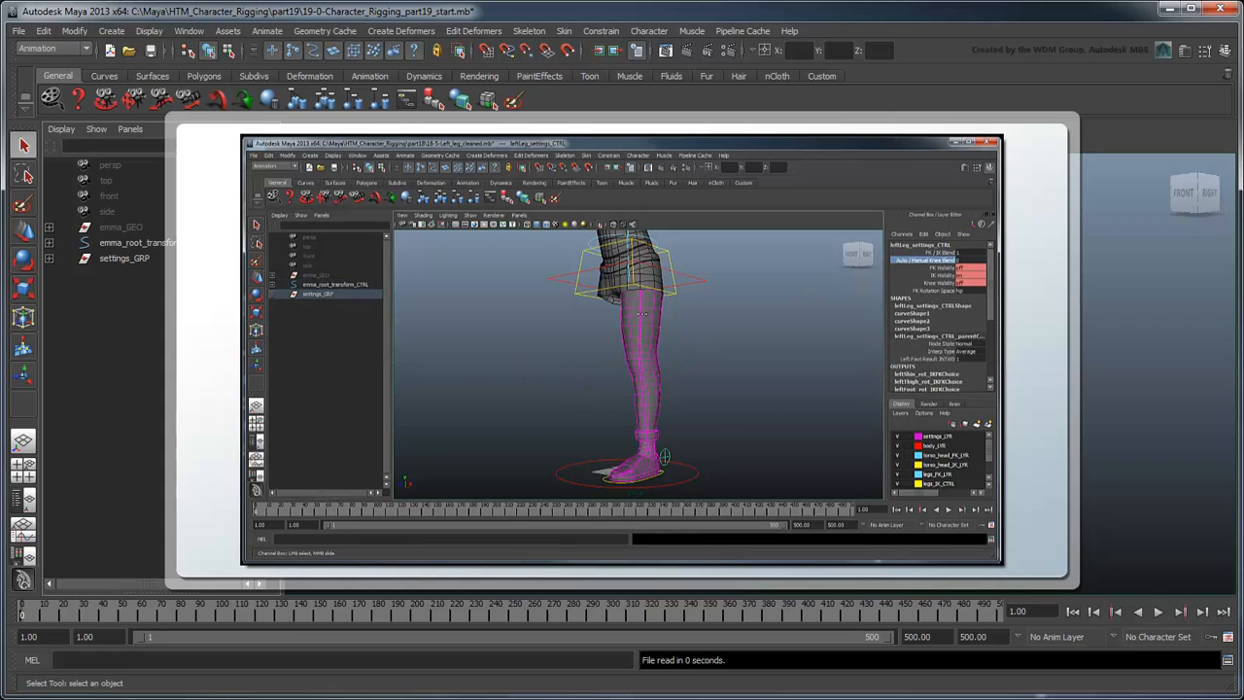
# Inspect the left foot in the viewport before rigging.
pyautogui.click(664, 457)
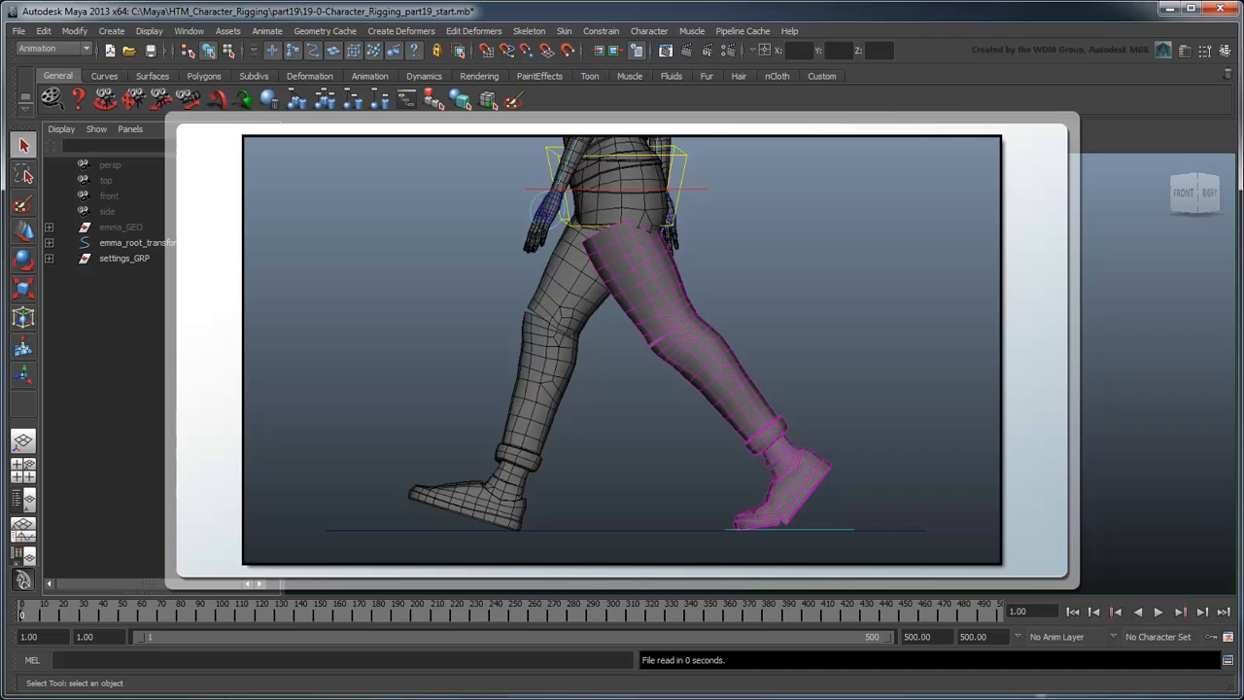
pyautogui.moveTo(447, 482); pyautogui.dragTo(544, 540)
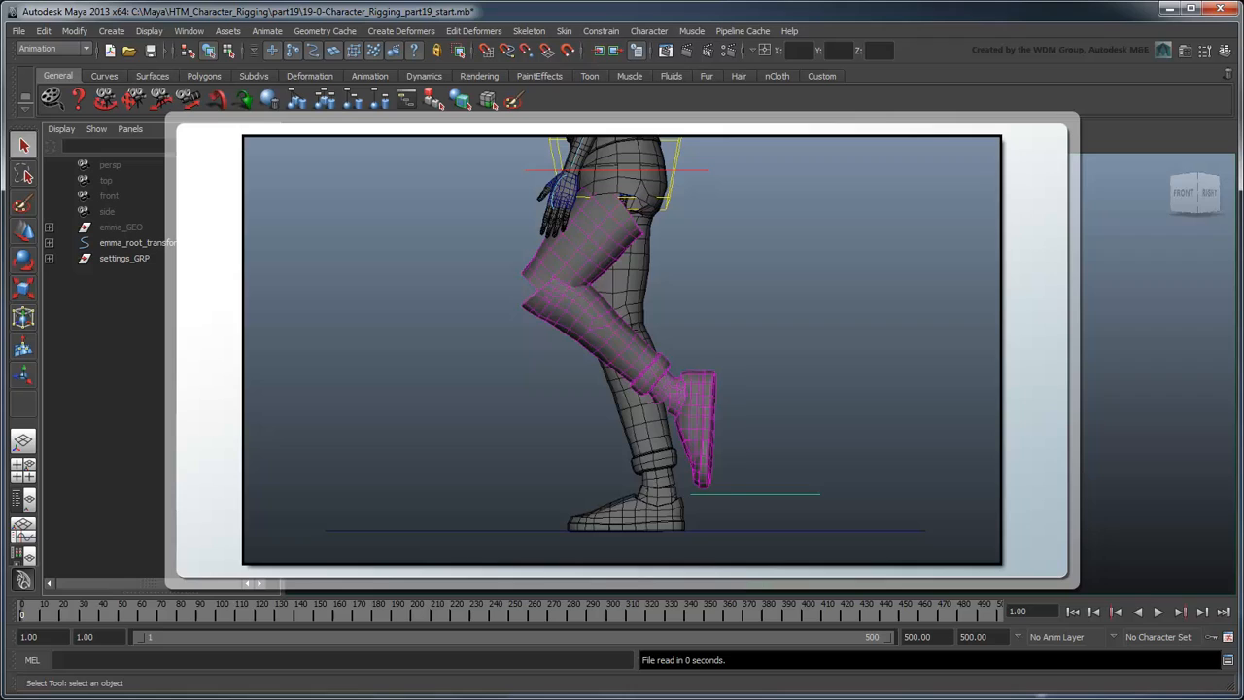
pyautogui.click(690, 428)
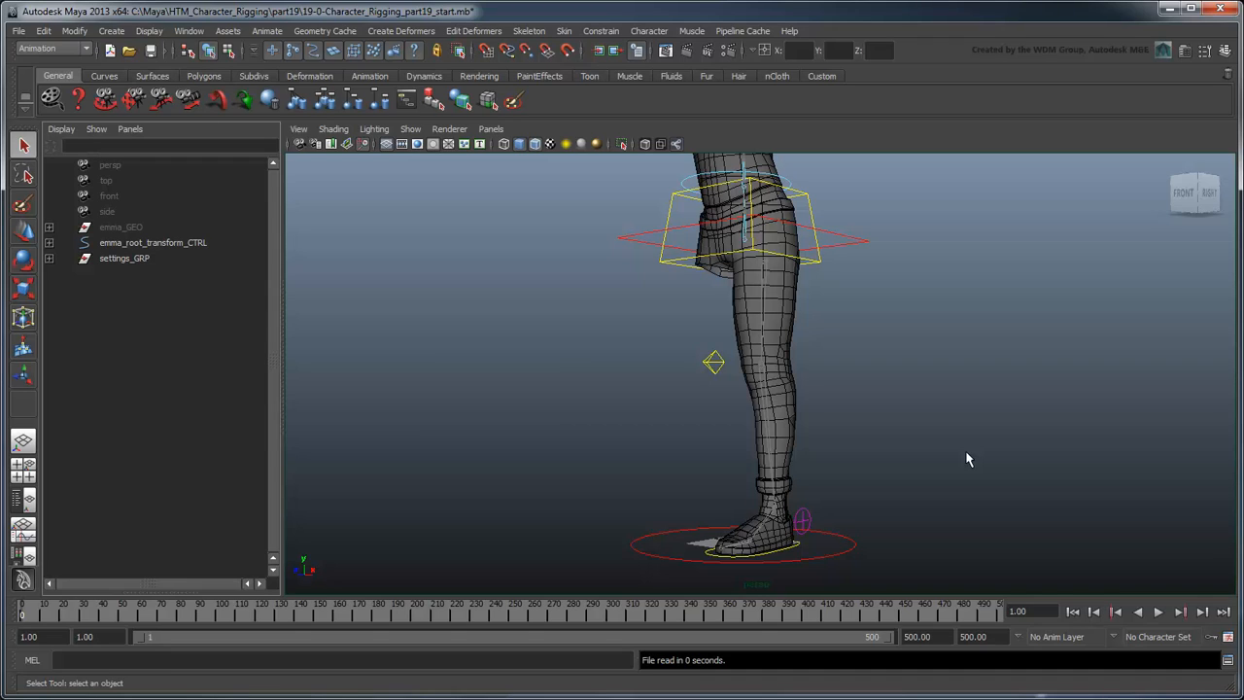
pyautogui.moveTo(626, 385)
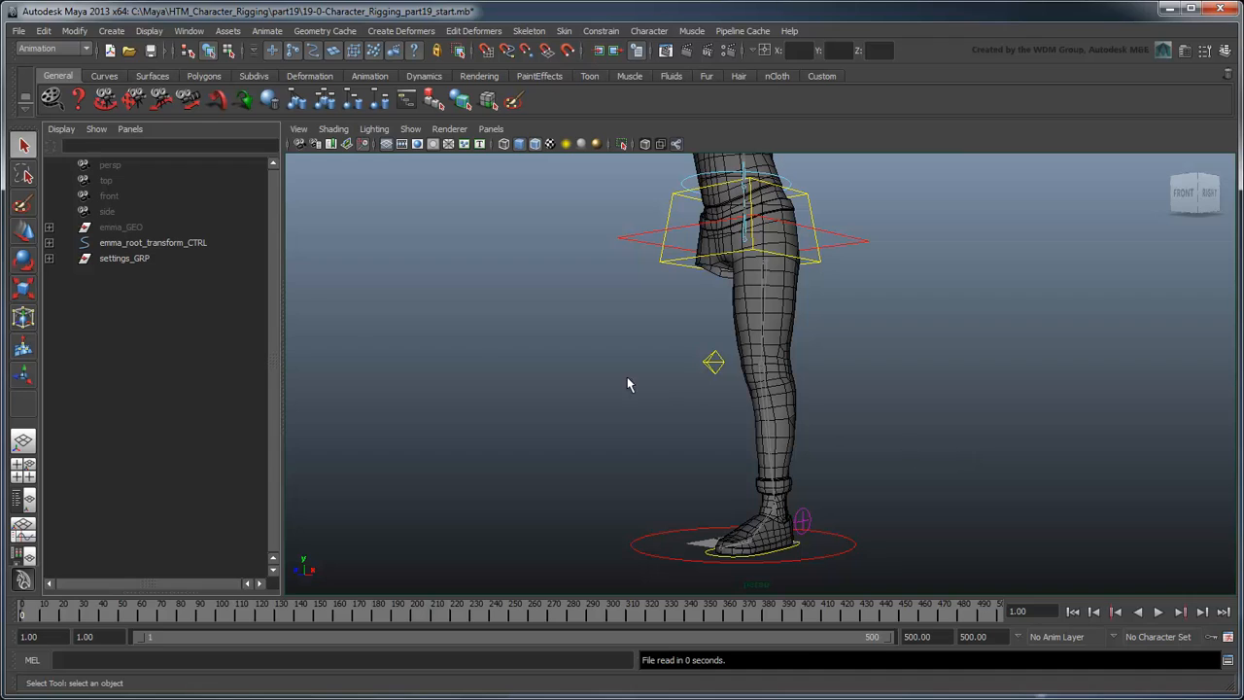
# Expand emma_root_transform_CTRL, leftLeg_GRP and leftFoot_CTRL in the Outliner to show the foot's handles.
pyautogui.click(49, 241)
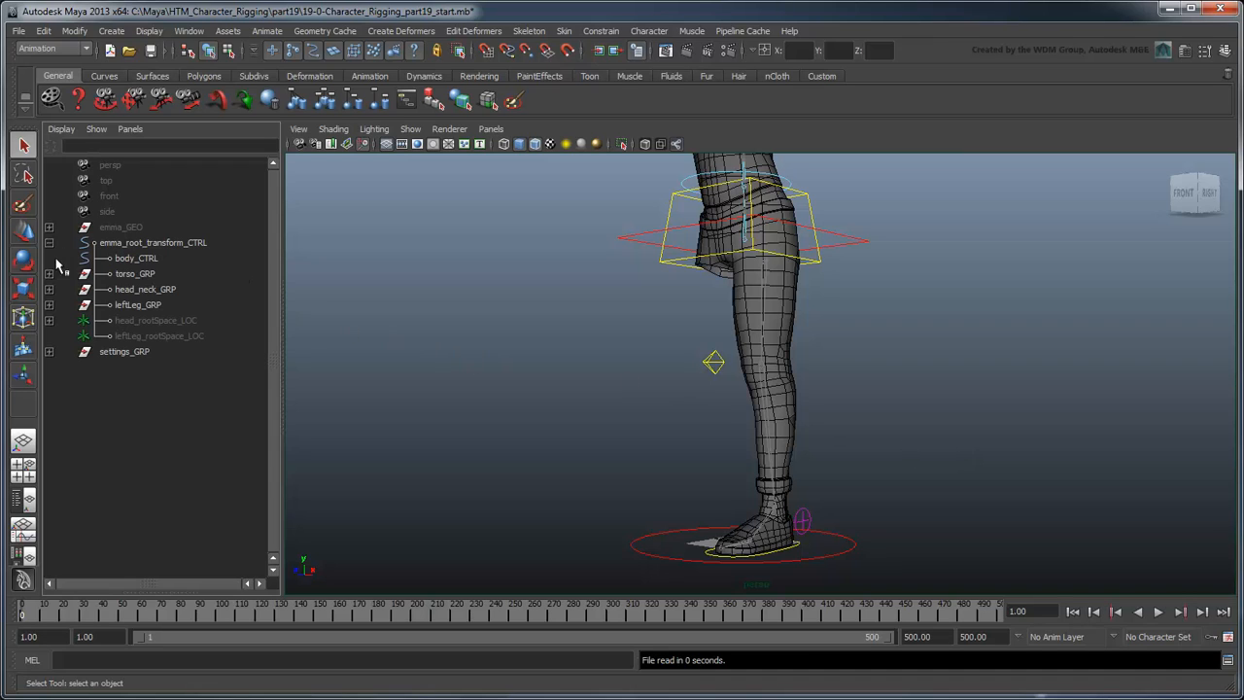
pyautogui.click(51, 304)
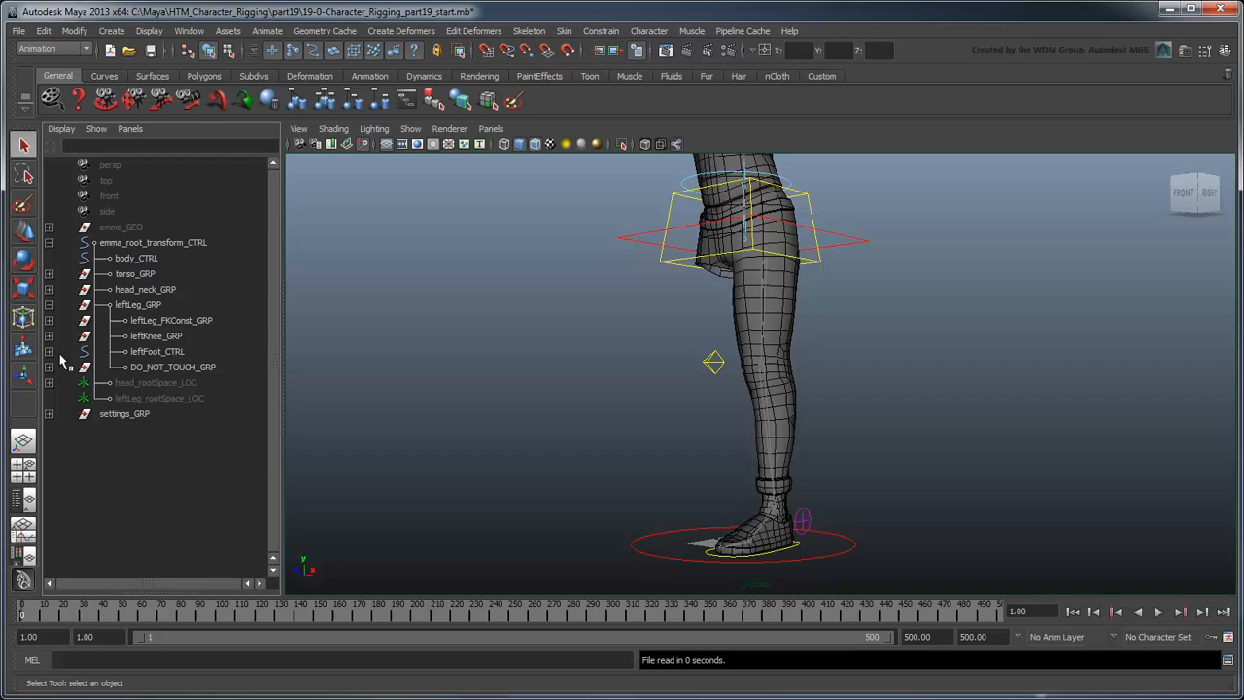
pyautogui.click(85, 350)
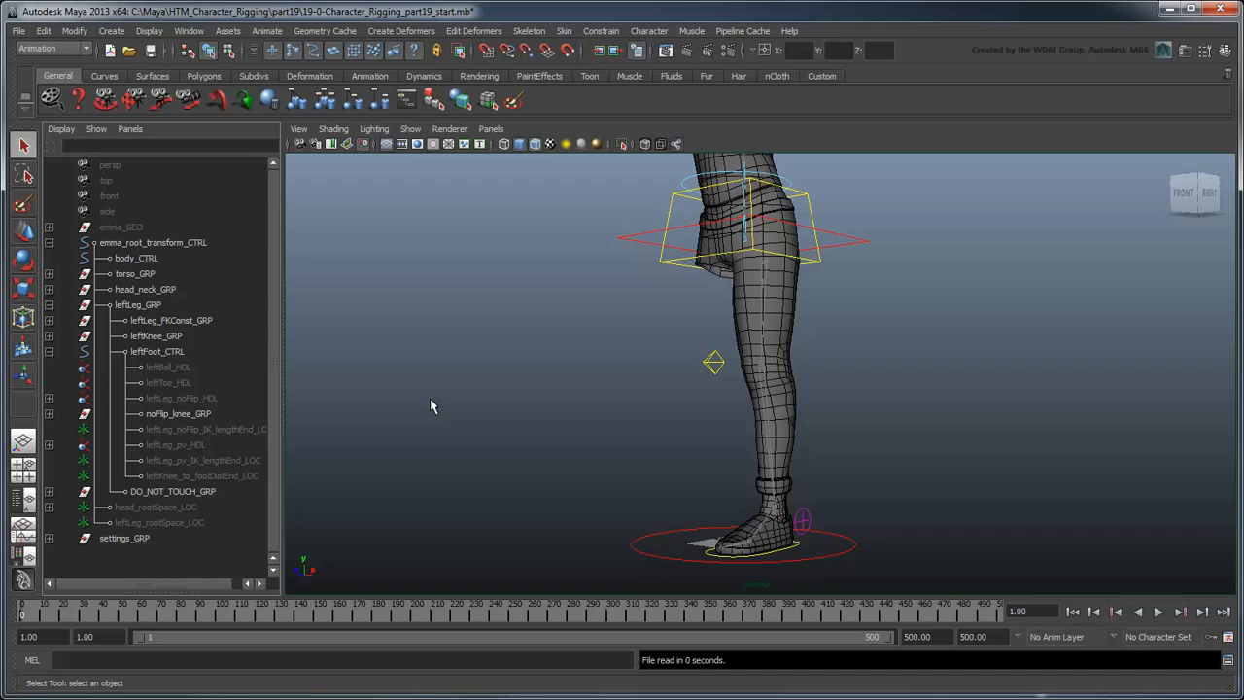
# Add new locators to the scene from the Create menu.
pyautogui.click(111, 31)
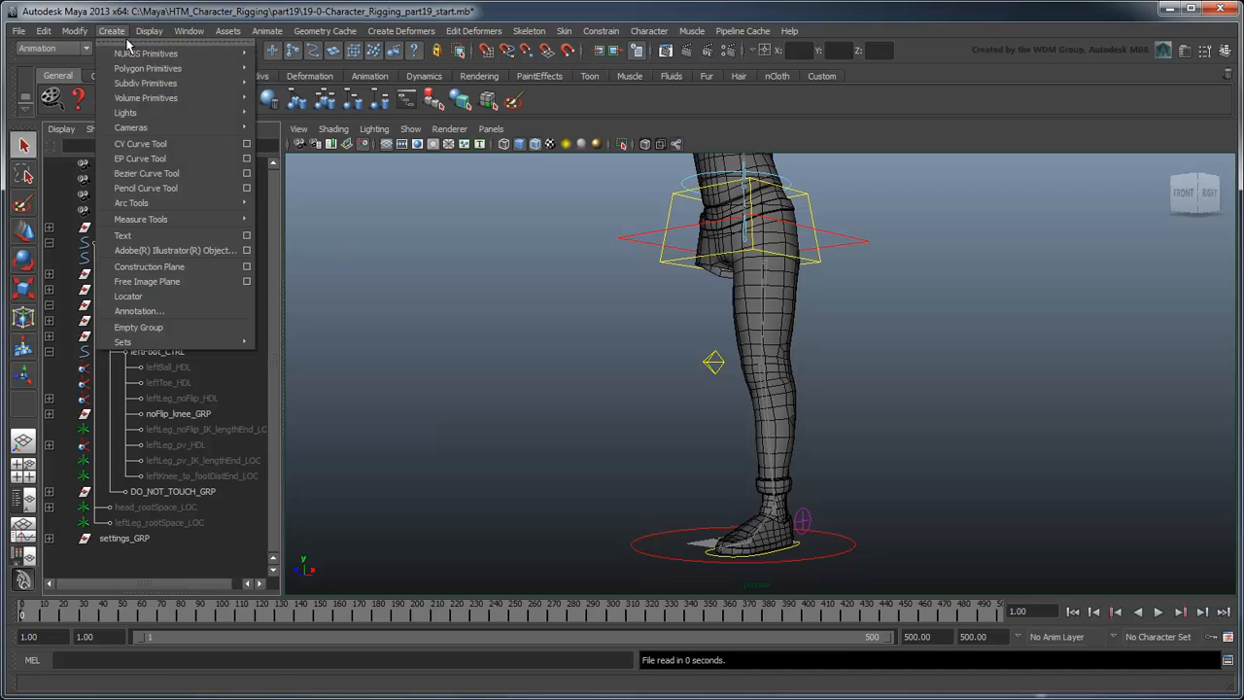
pyautogui.click(129, 296)
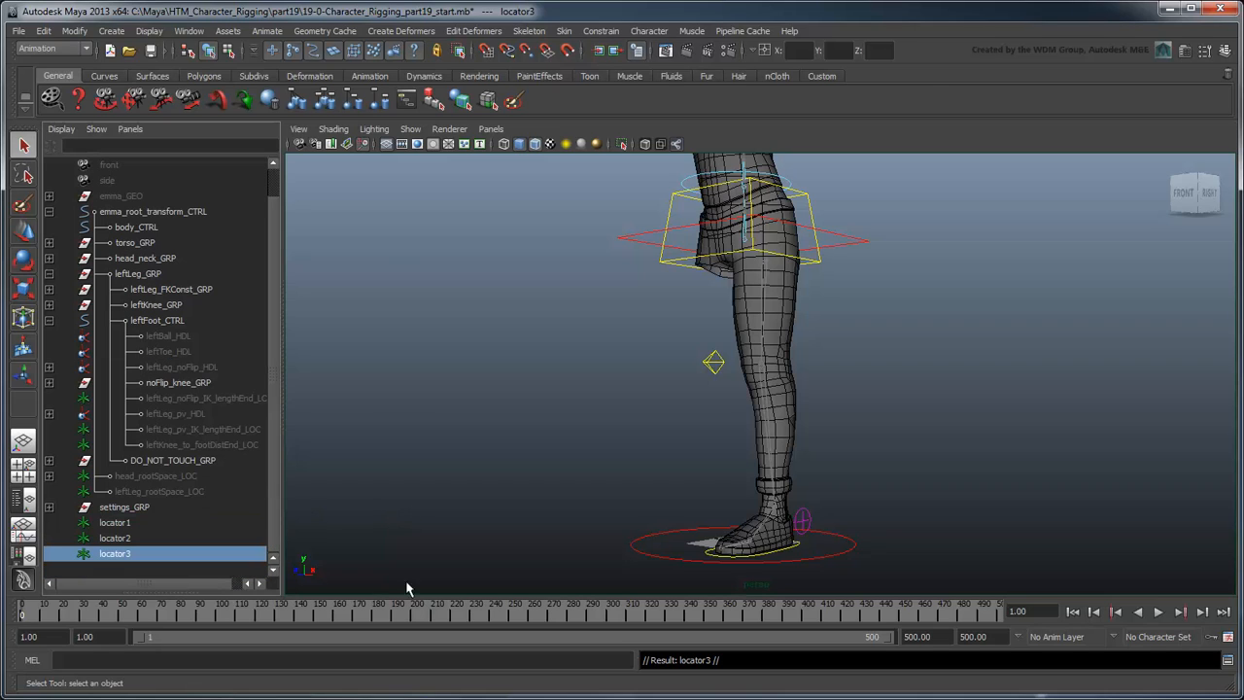
pyautogui.moveTo(140, 541)
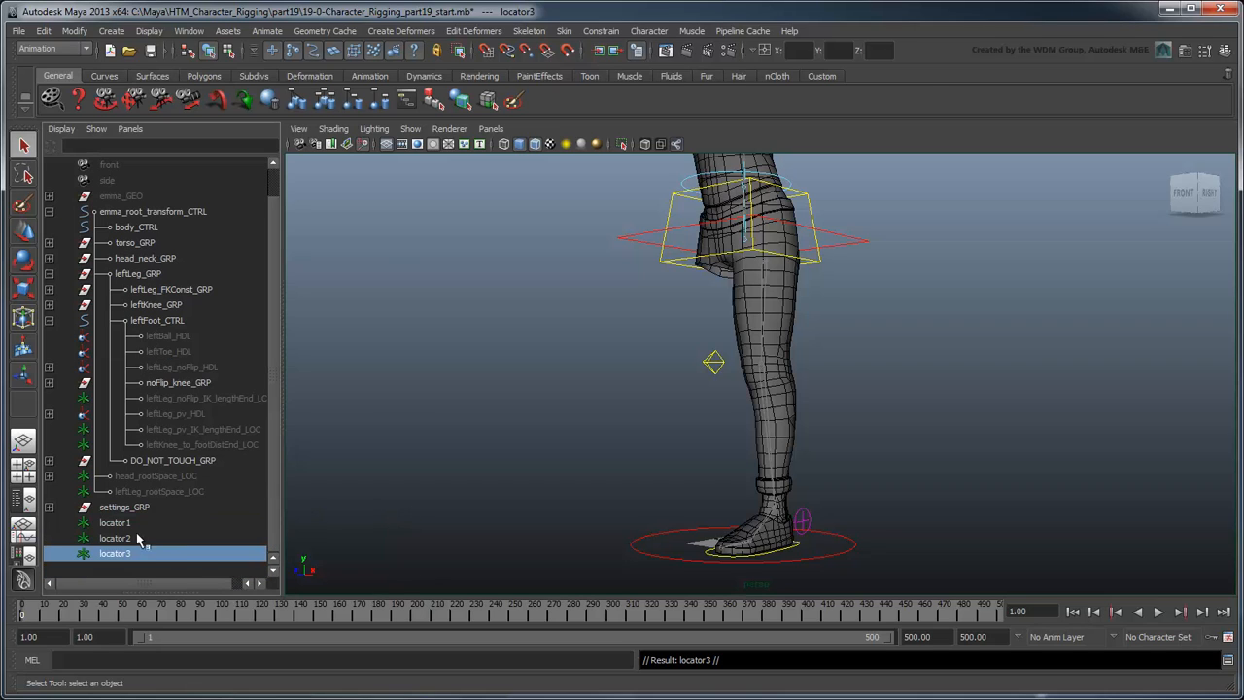
# Rename the three locators heel_LOC, ball_LOC and toe_LOC in the Outliner.
pyautogui.click(117, 521)
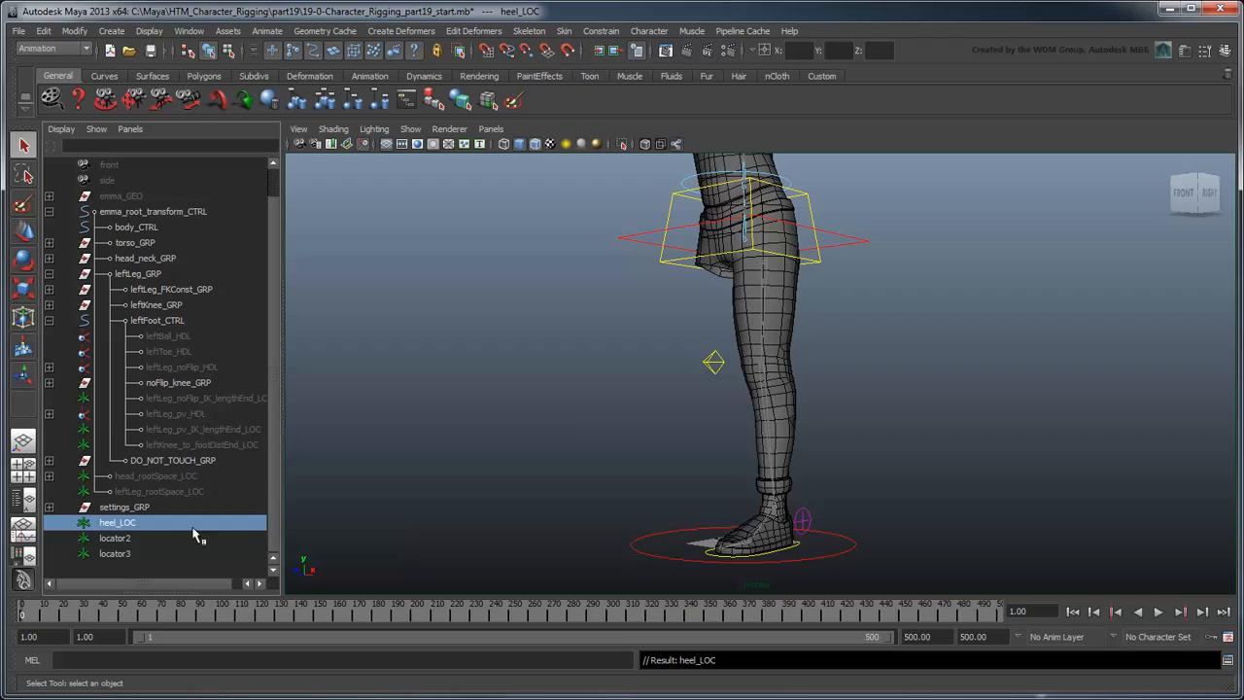
pyautogui.click(115, 536)
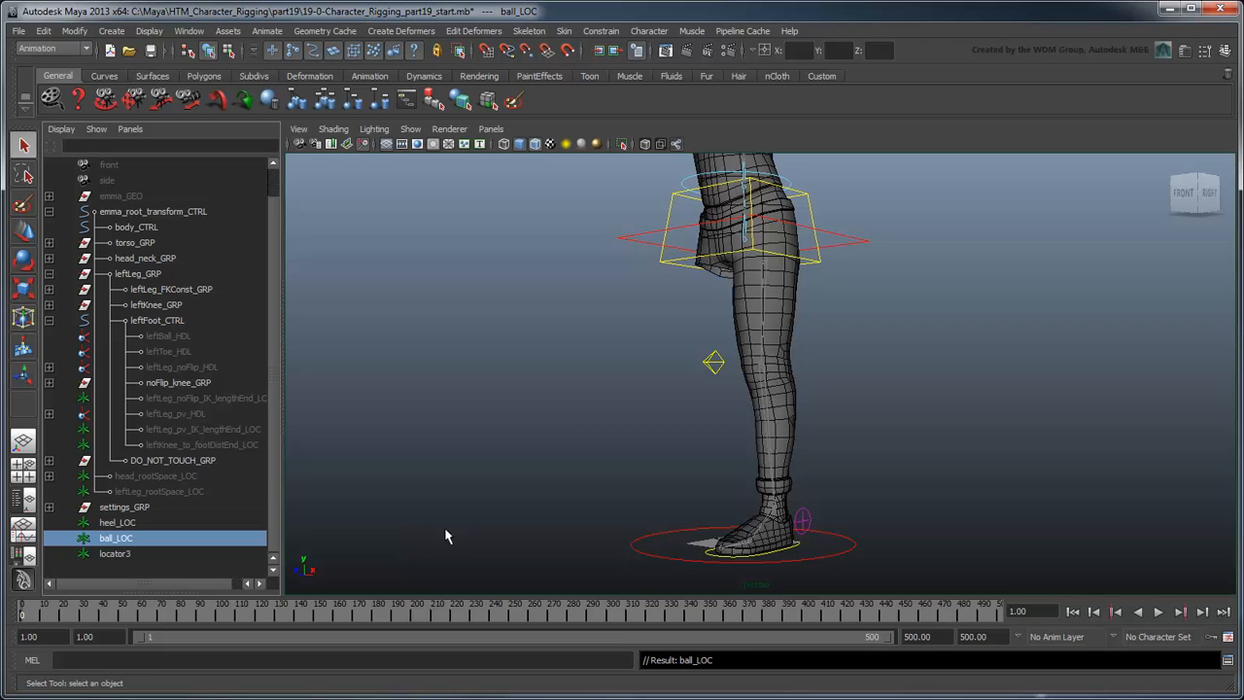
pyautogui.click(115, 552)
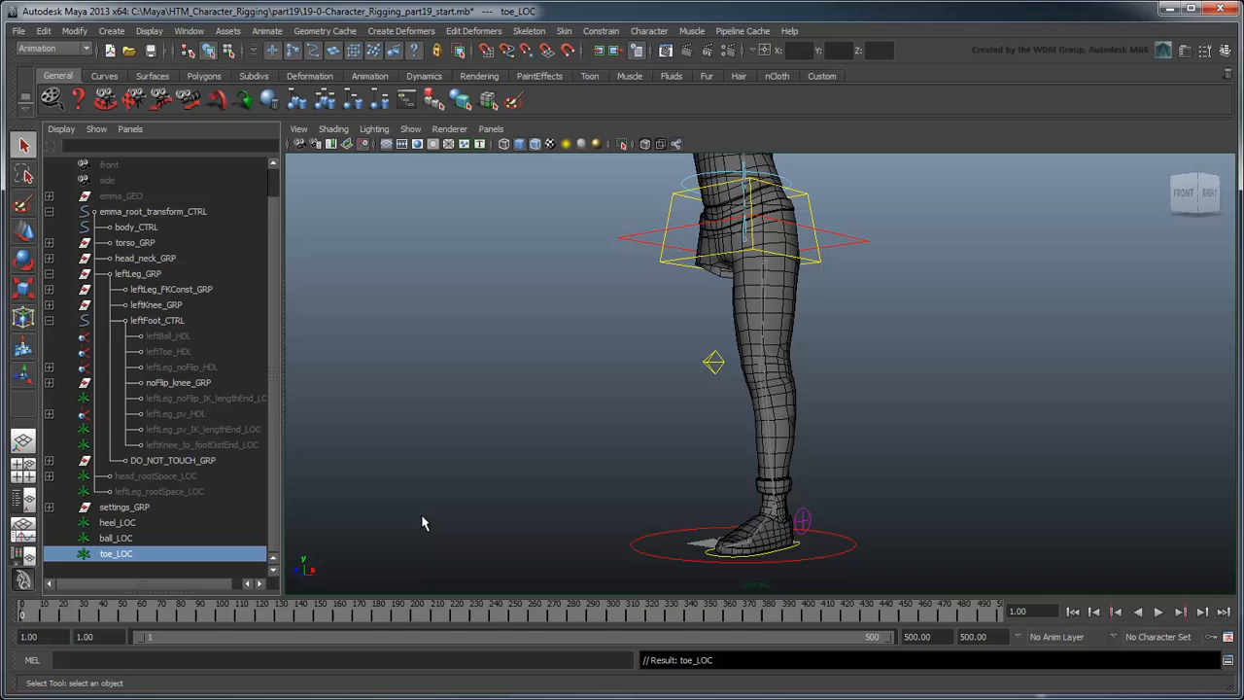
pyautogui.moveTo(138, 547)
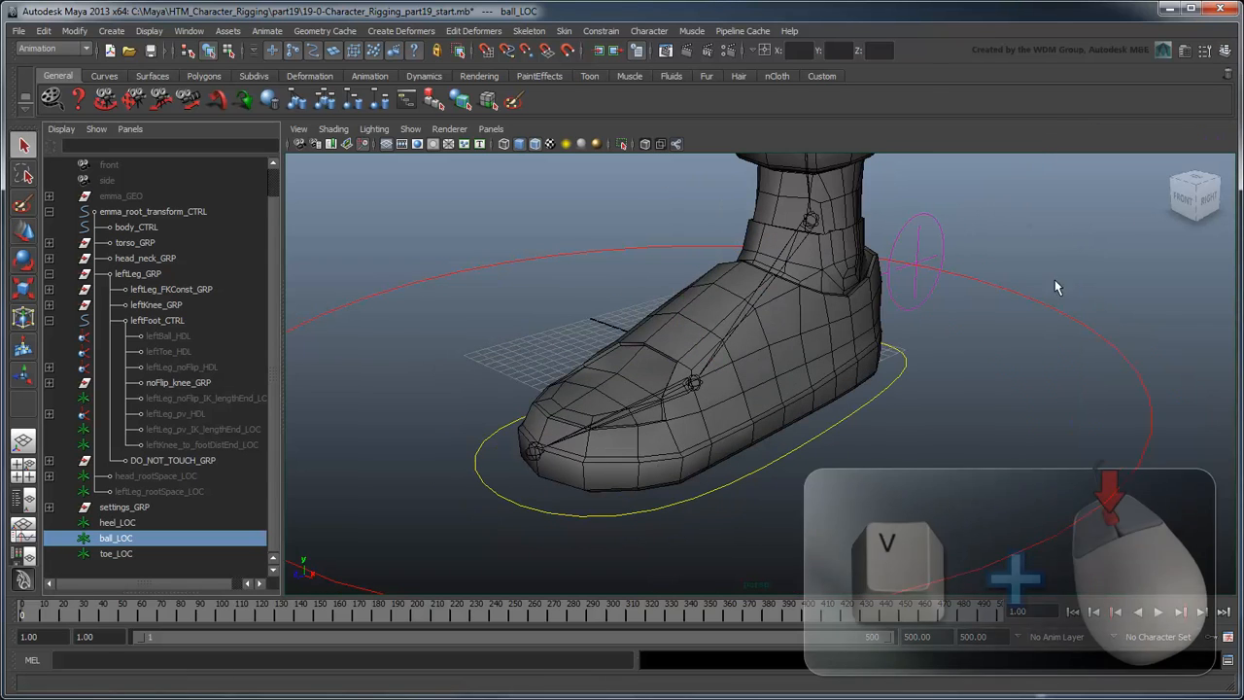
# Snap the locators to the heel, ball and toe points of the left foot mesh.
pyautogui.click(692, 381)
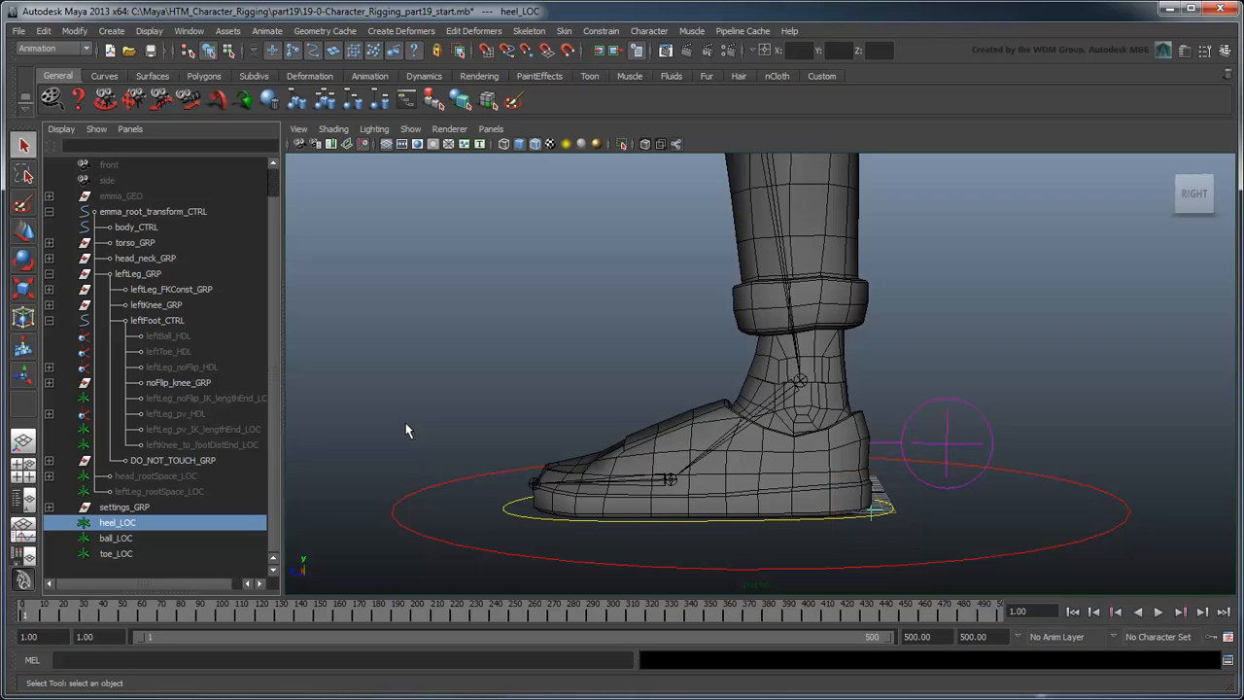
pyautogui.click(116, 552)
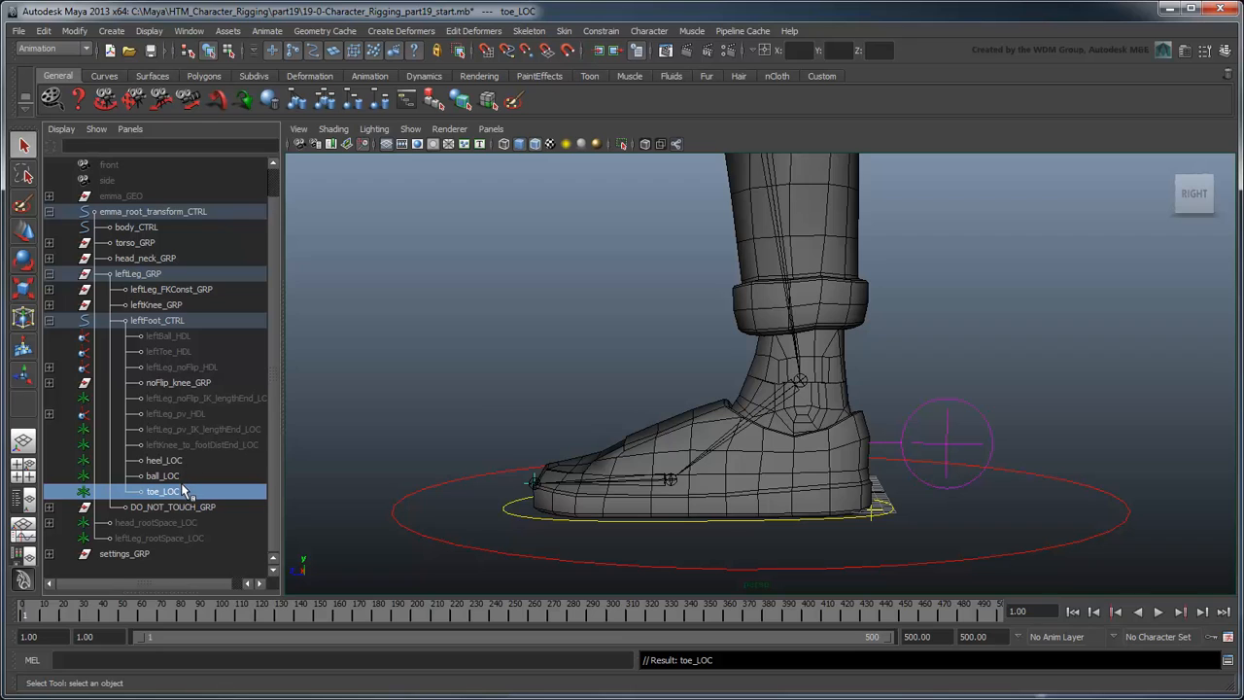
# Select toe_LOC and ball_LOC and nest them with the IK handles under heel_LOC.
pyautogui.click(163, 474)
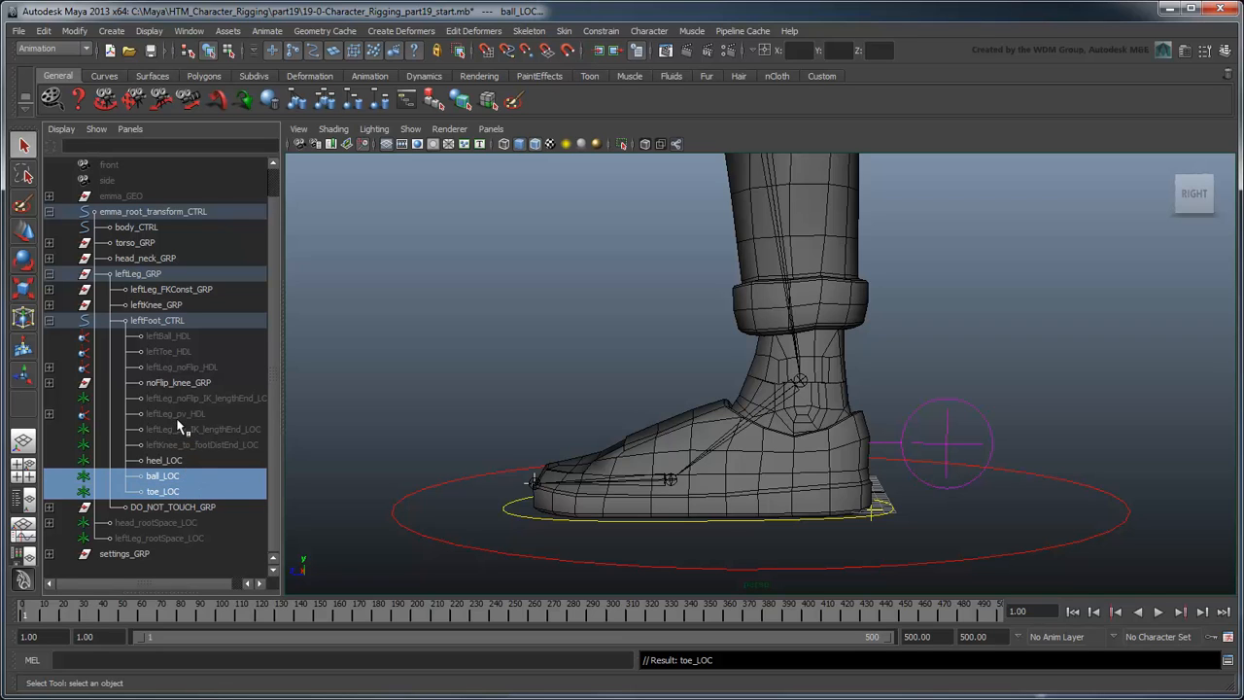
pyautogui.click(167, 350)
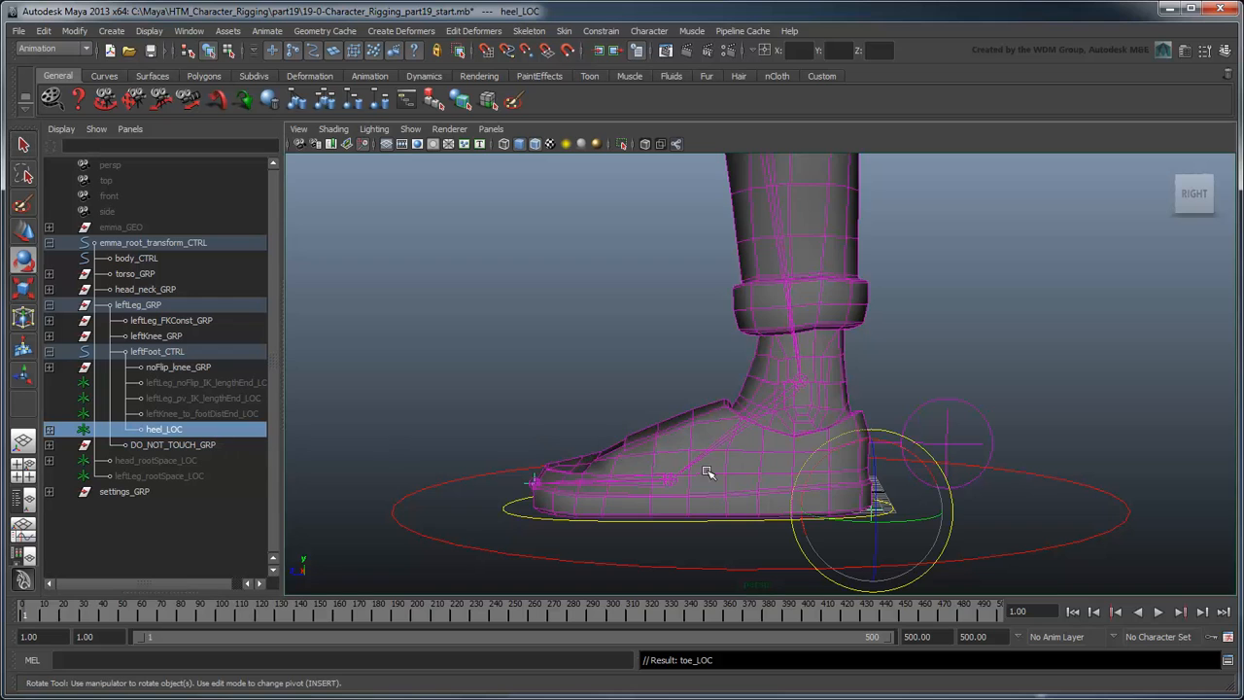
# Rotate heel_LOC to confirm the foot tilts back on its heel, then undo.
pyautogui.moveTo(709, 472); pyautogui.dragTo(884, 446)
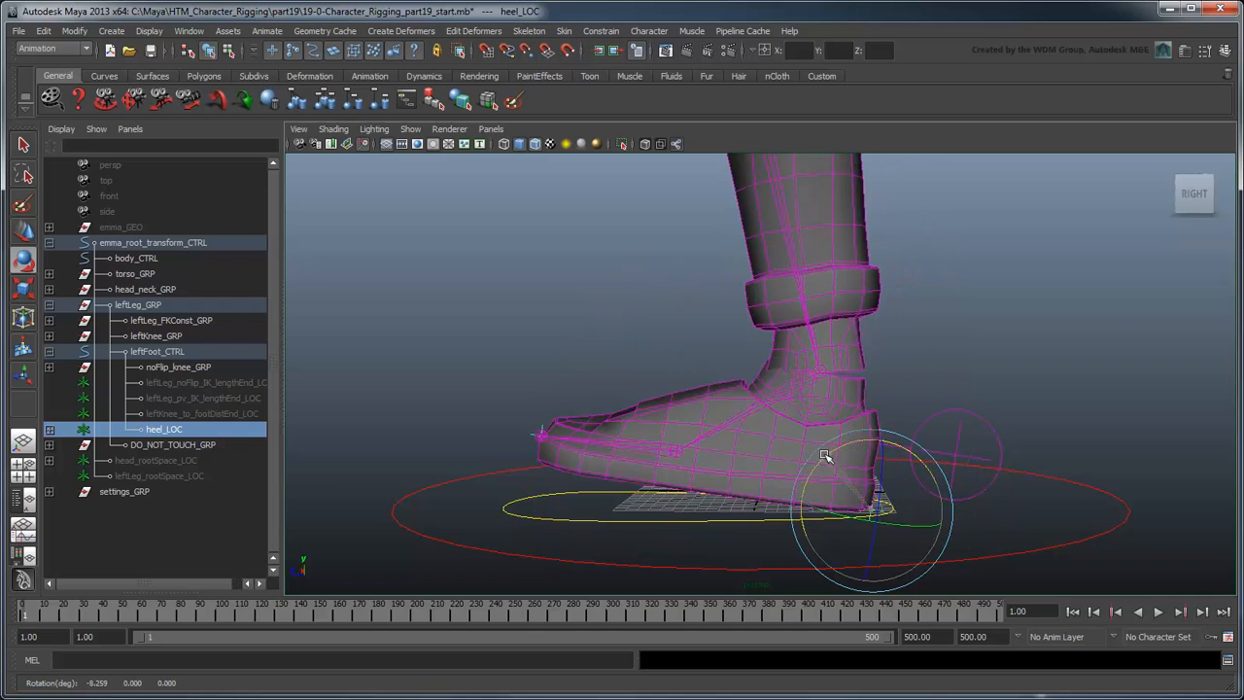
pyautogui.moveTo(826, 457); pyautogui.dragTo(1011, 469)
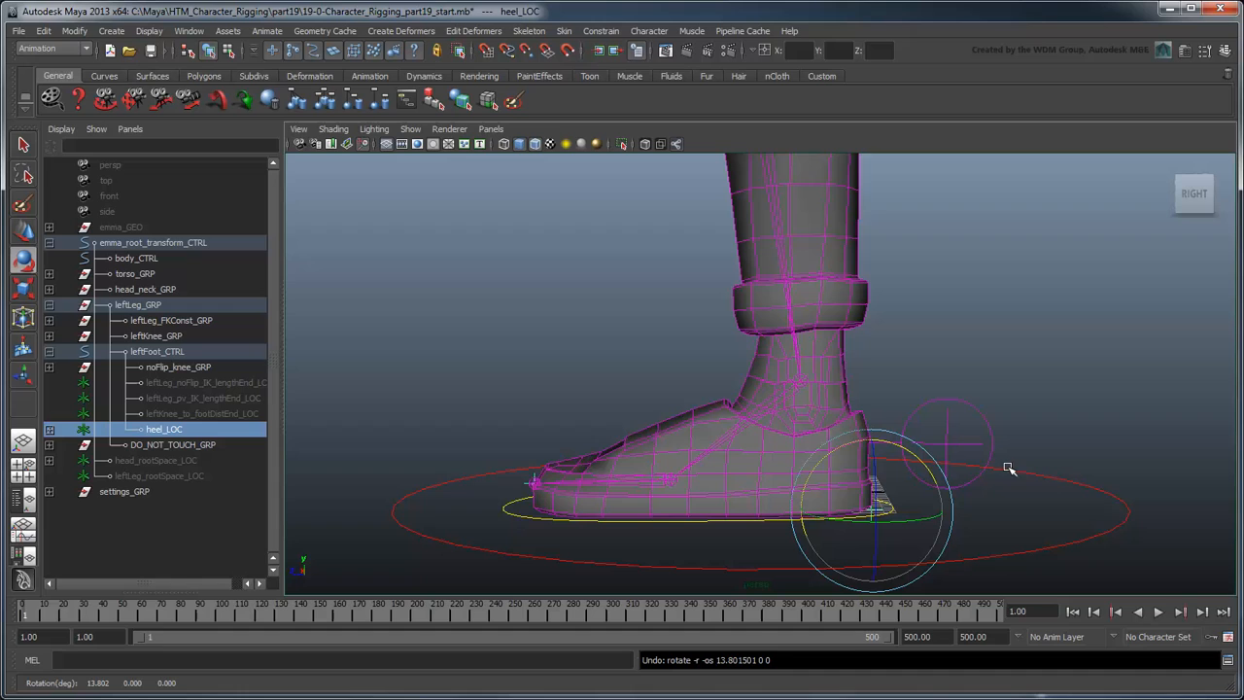
# Parent leftBall_HDL and the leg IK handles under ball_LOC and test-rotate it to lift the heel.
pyautogui.click(49, 429)
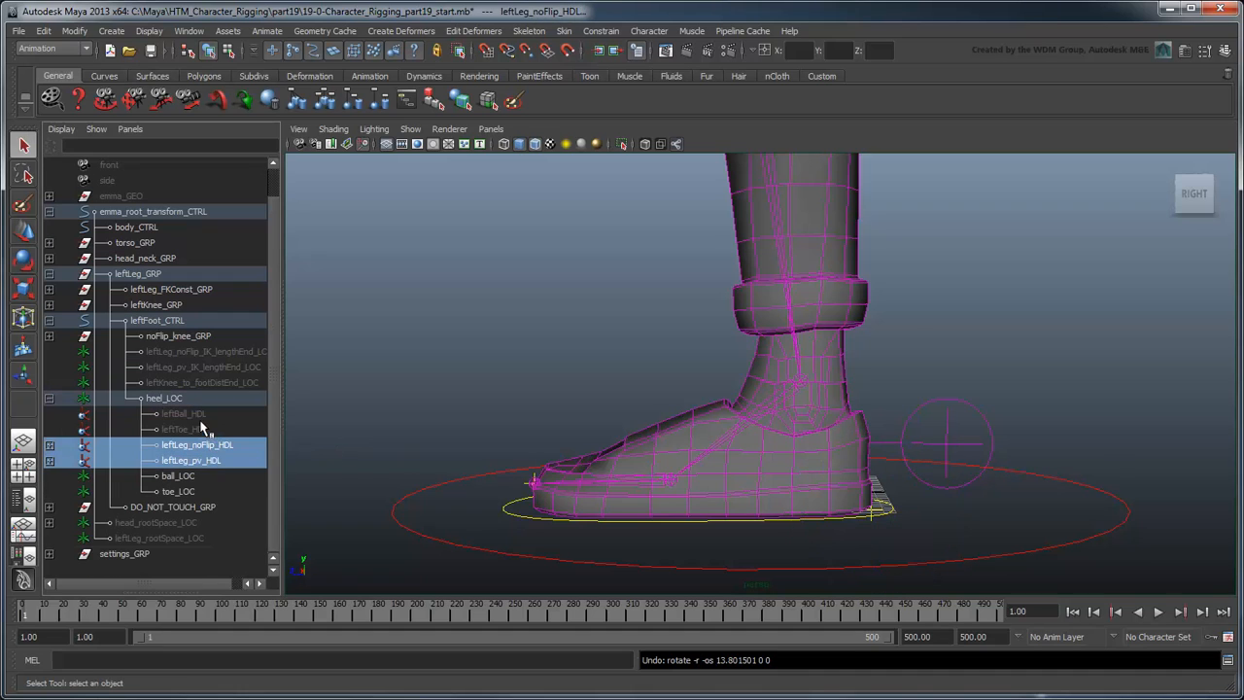
pyautogui.click(183, 412)
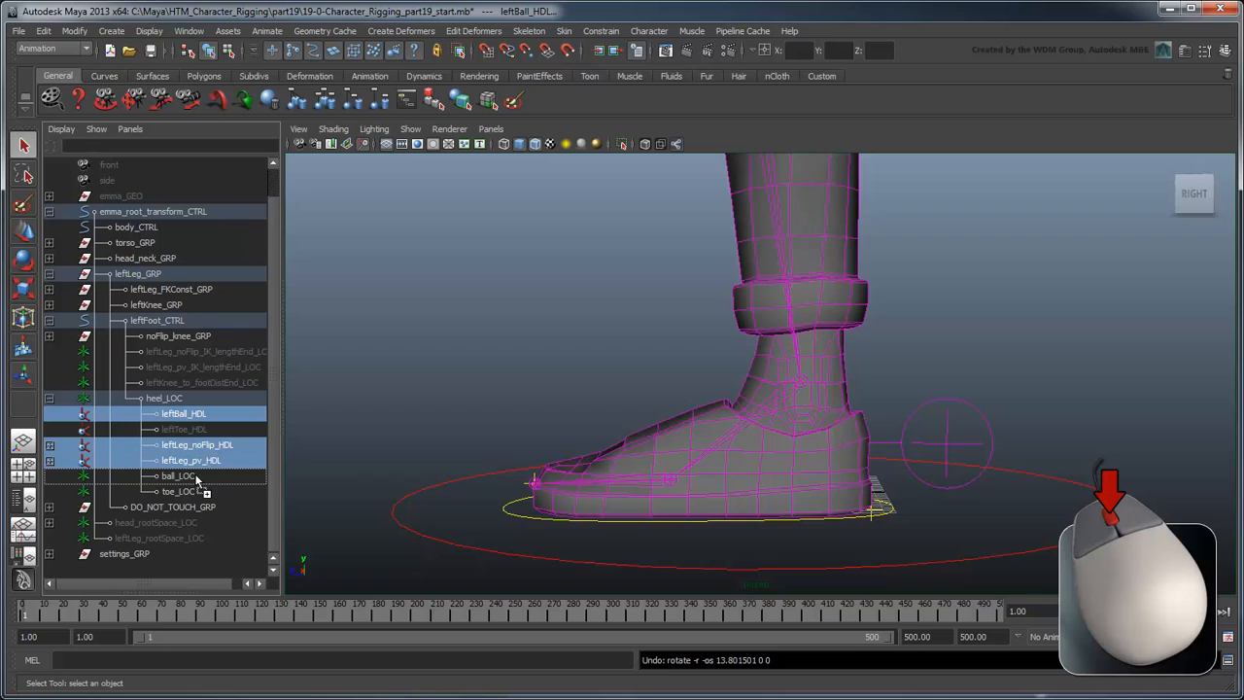
pyautogui.click(179, 459)
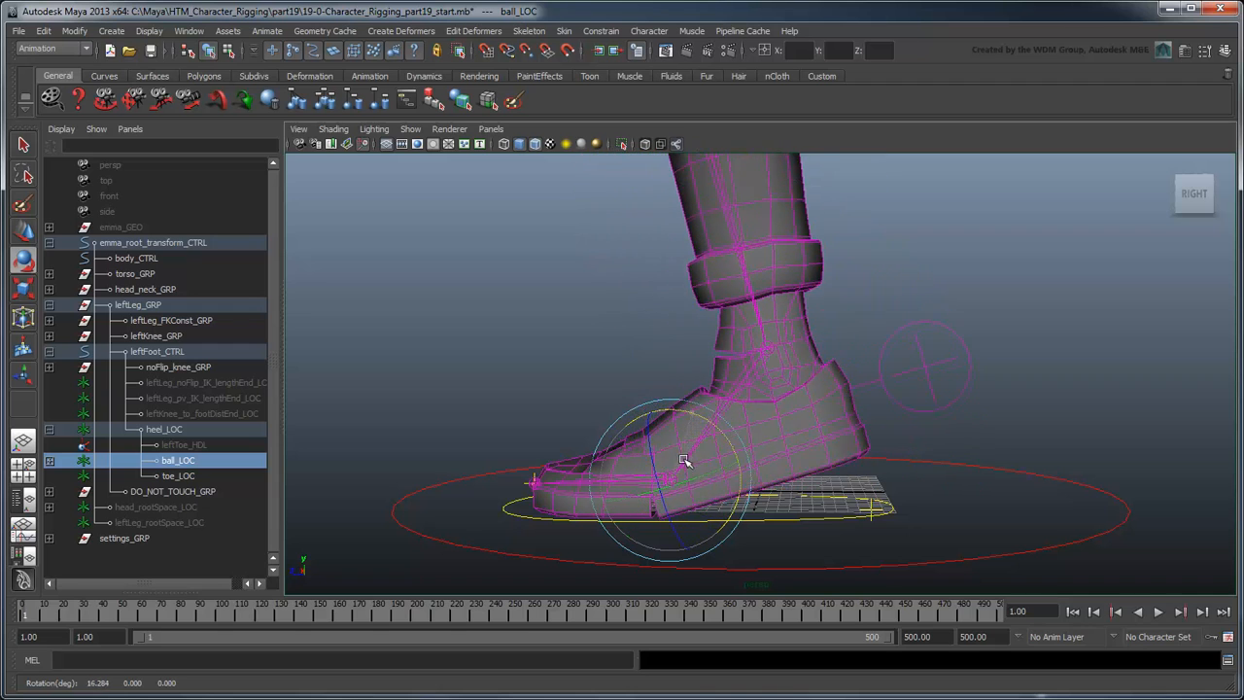
pyautogui.moveTo(684, 460); pyautogui.dragTo(622, 443)
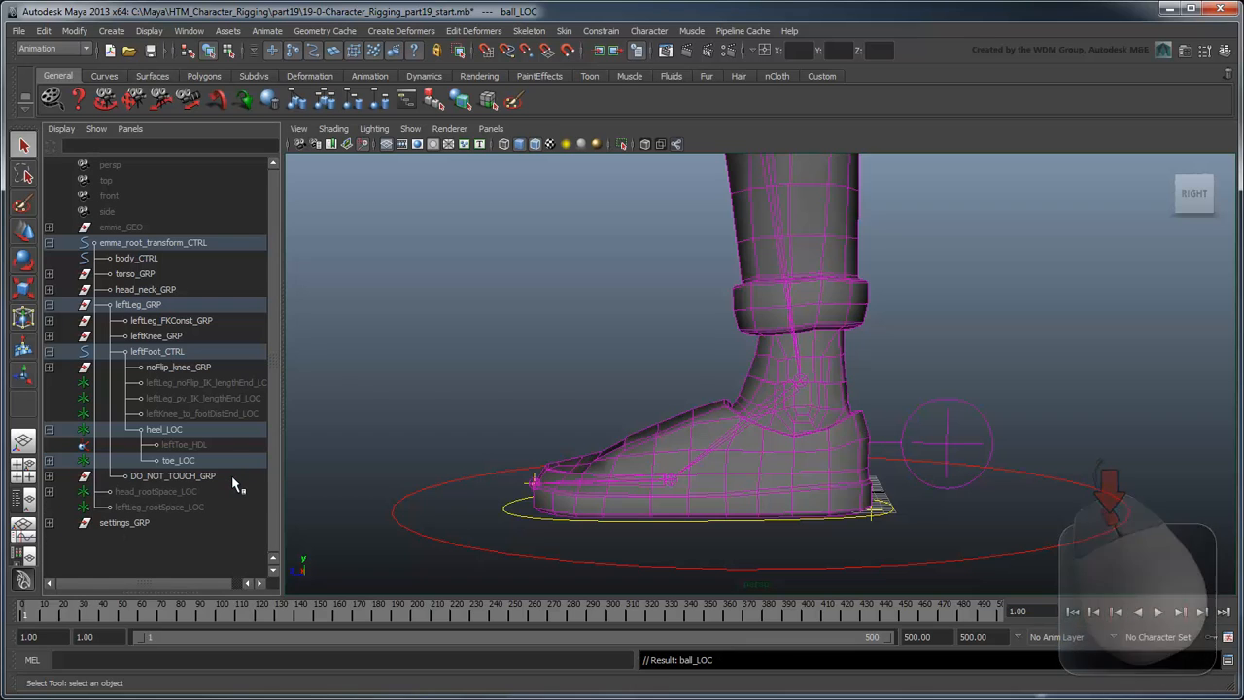
# Rotate toe_LOC to confirm the foot tips up onto its toe.
pyautogui.click(179, 458)
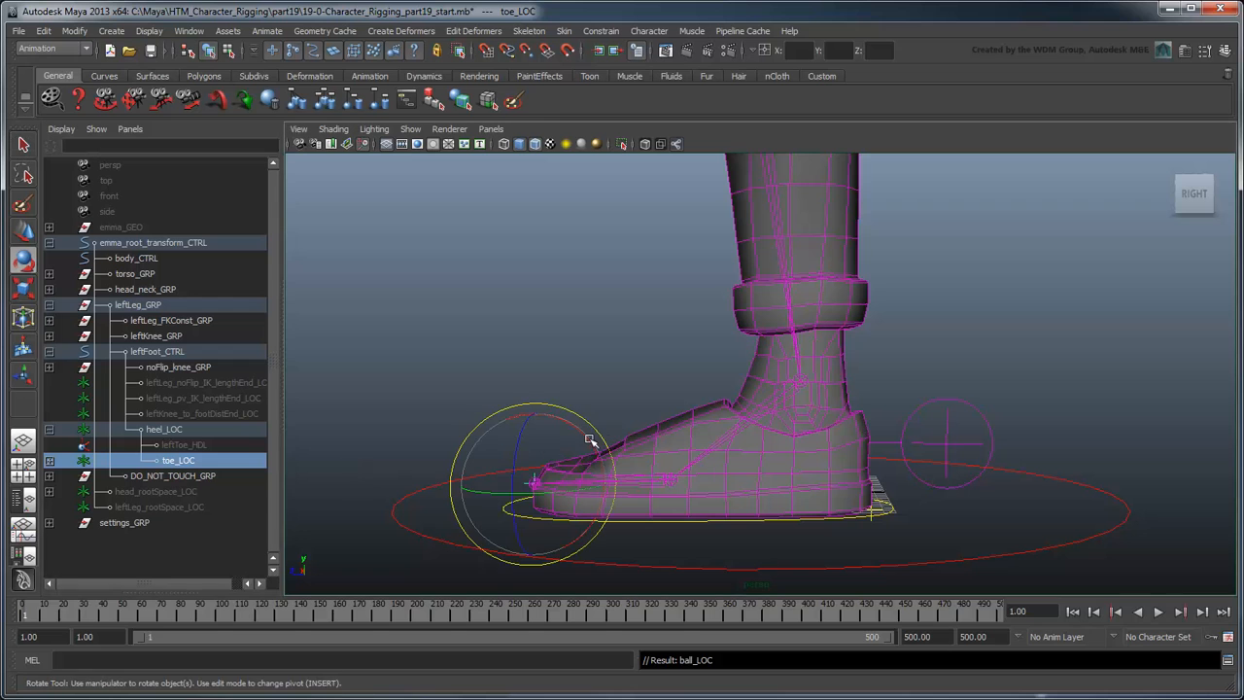
pyautogui.moveTo(587, 443); pyautogui.dragTo(521, 408)
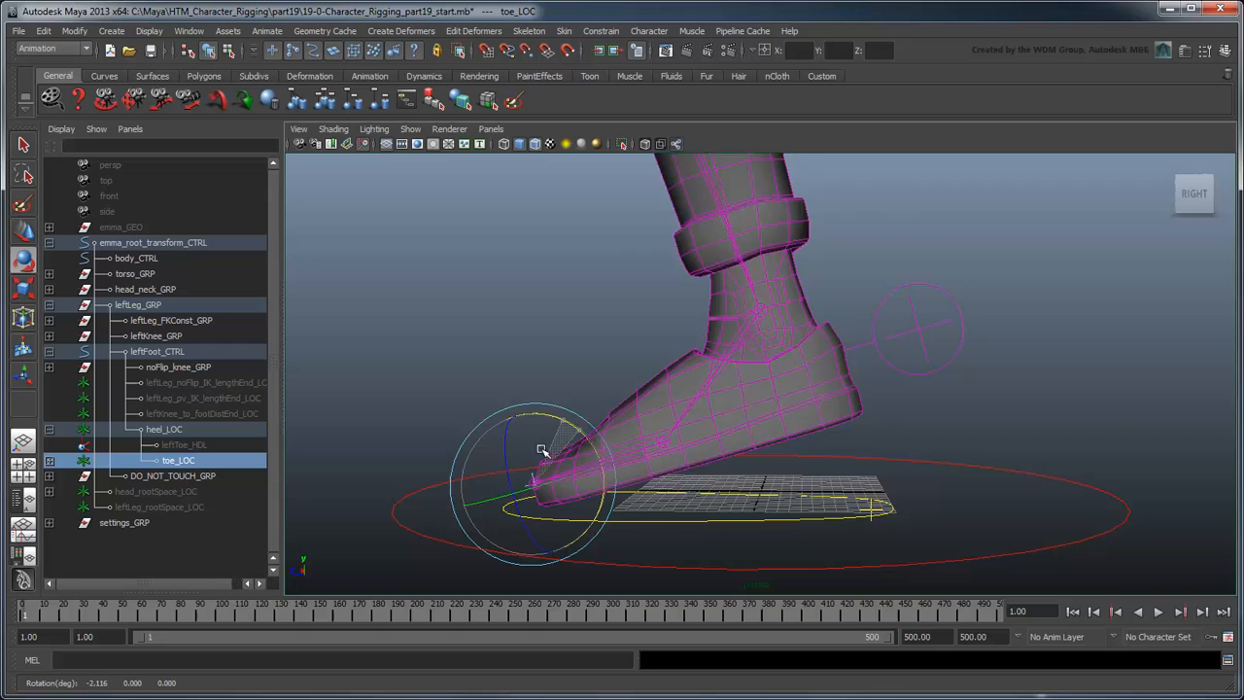
pyautogui.moveTo(540, 448); pyautogui.dragTo(536, 478)
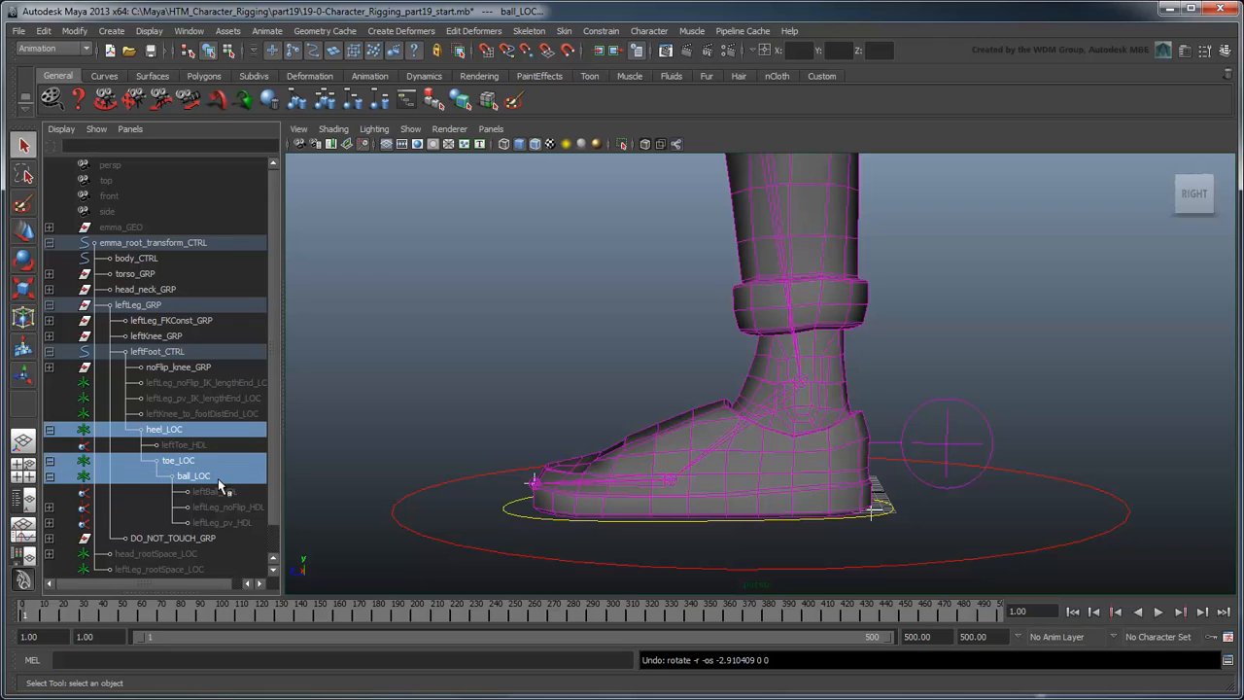
pyautogui.moveTo(396, 474)
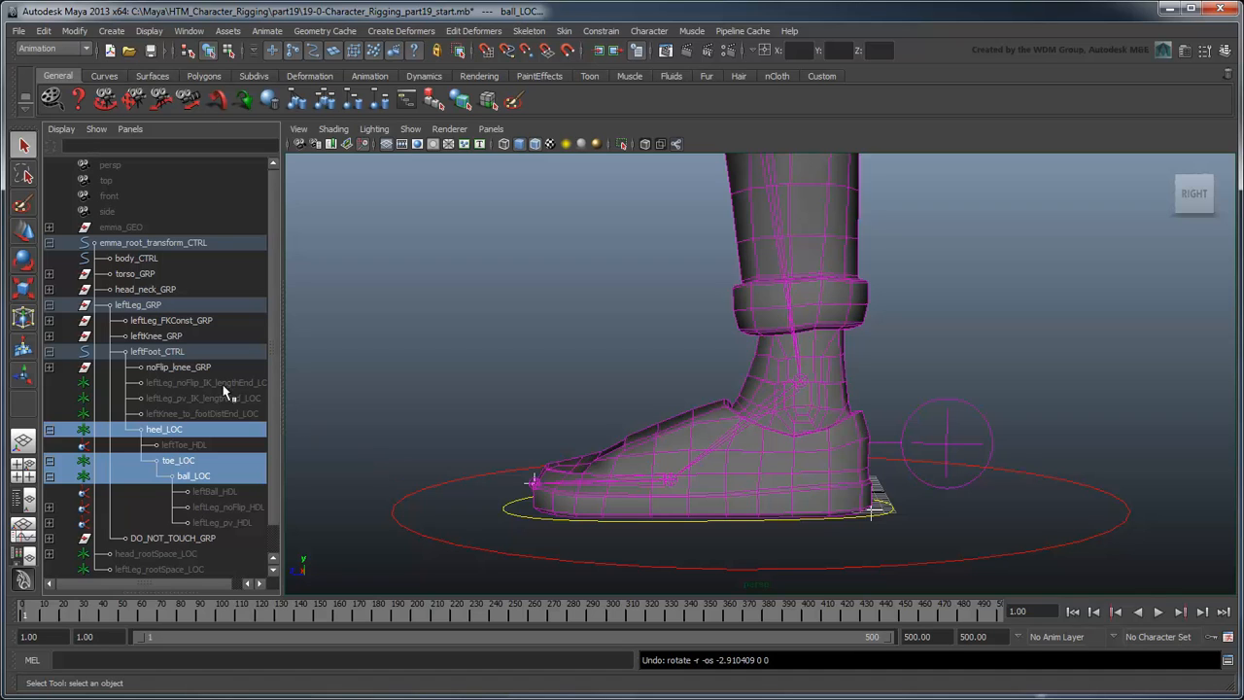
# Parent noFlip_knee_GRP and the three leg distEnd locators under ball_LOC.
pyautogui.click(179, 366)
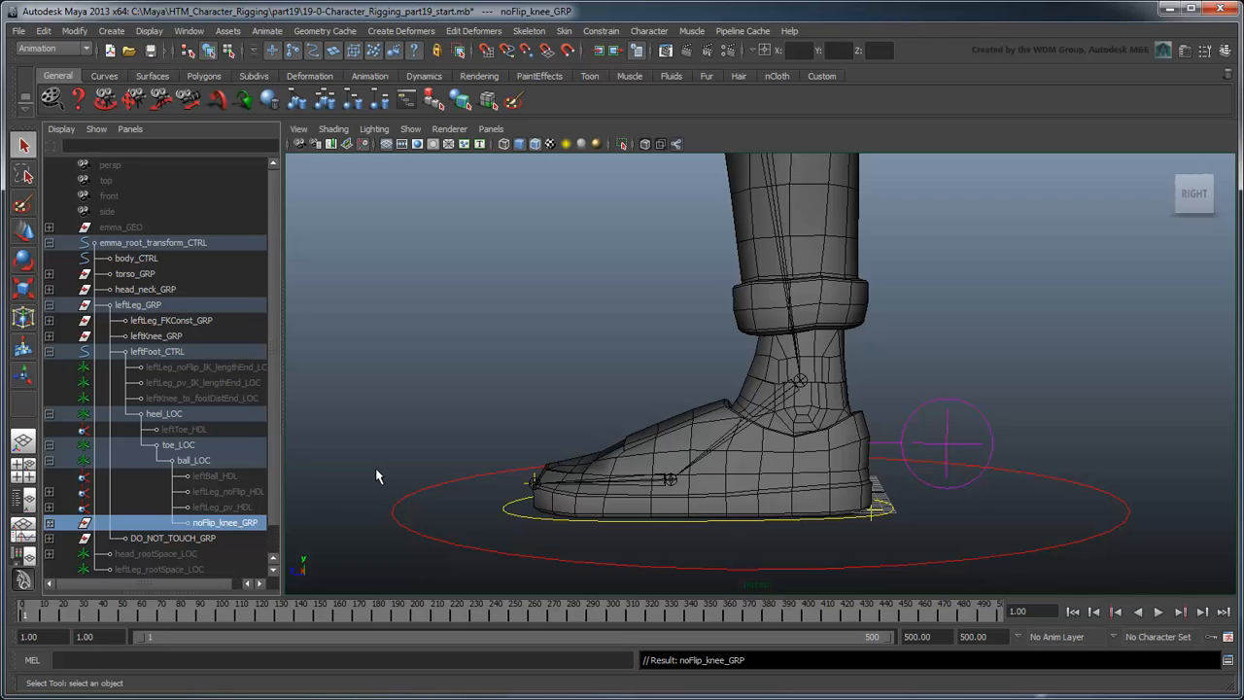
pyautogui.click(206, 366)
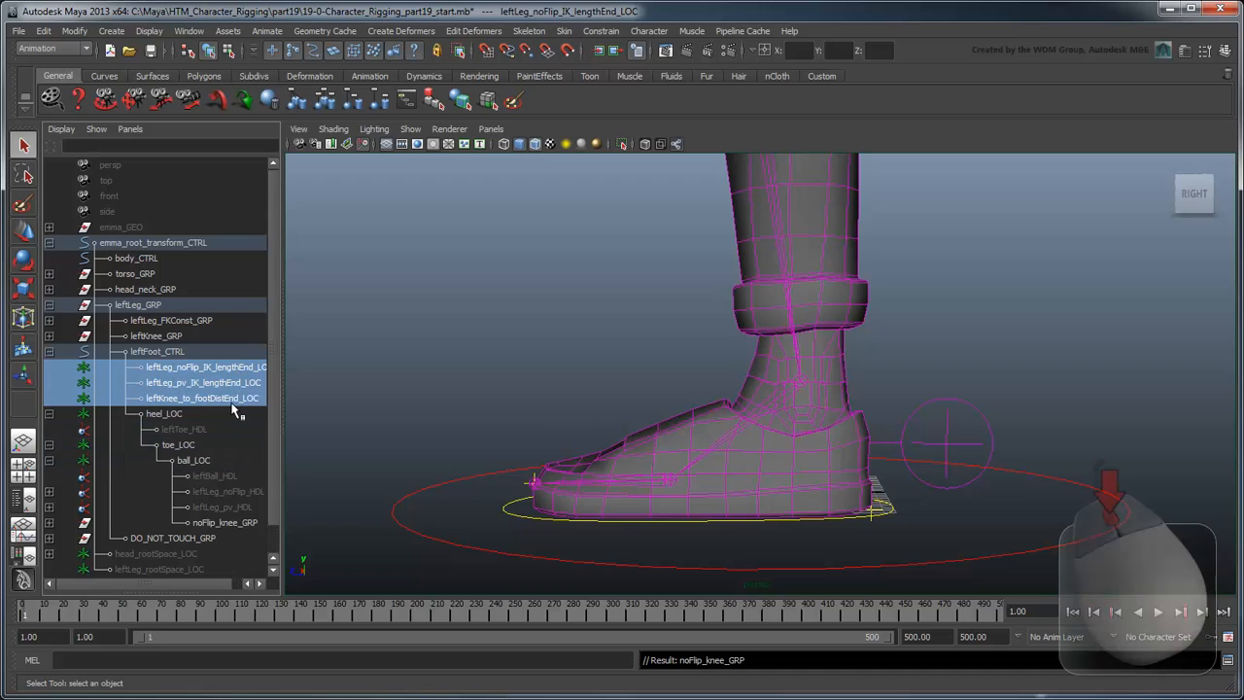
pyautogui.click(230, 520)
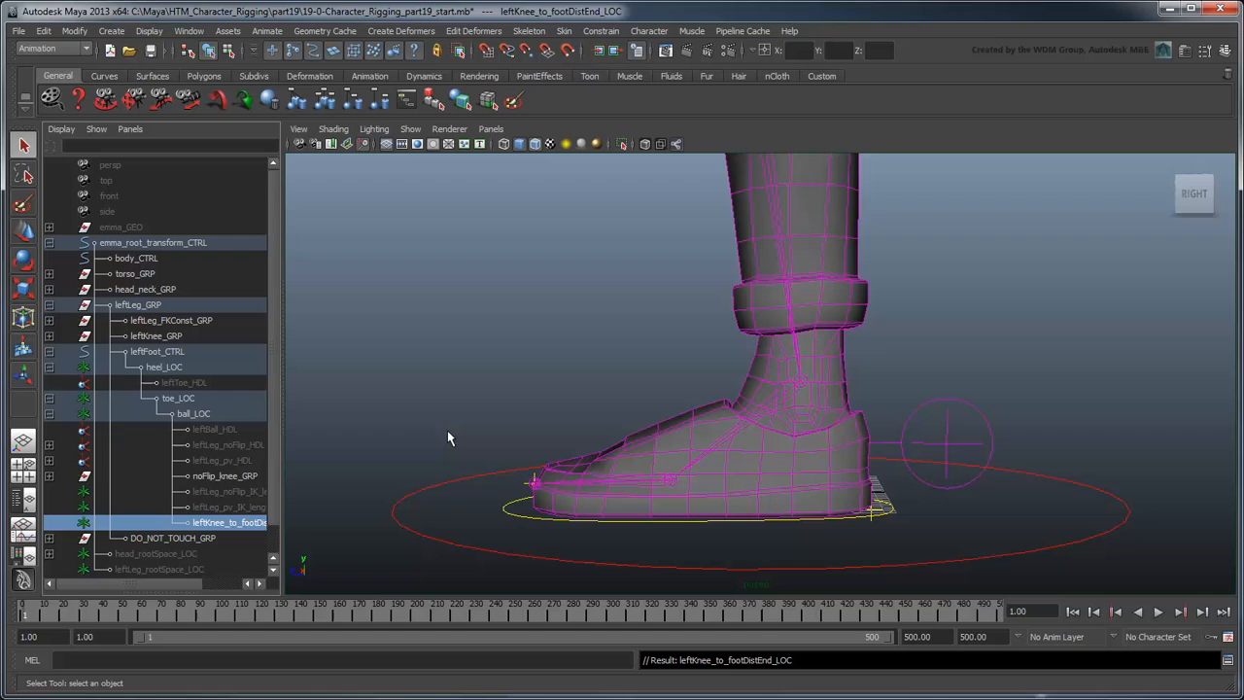
pyautogui.moveTo(251, 424)
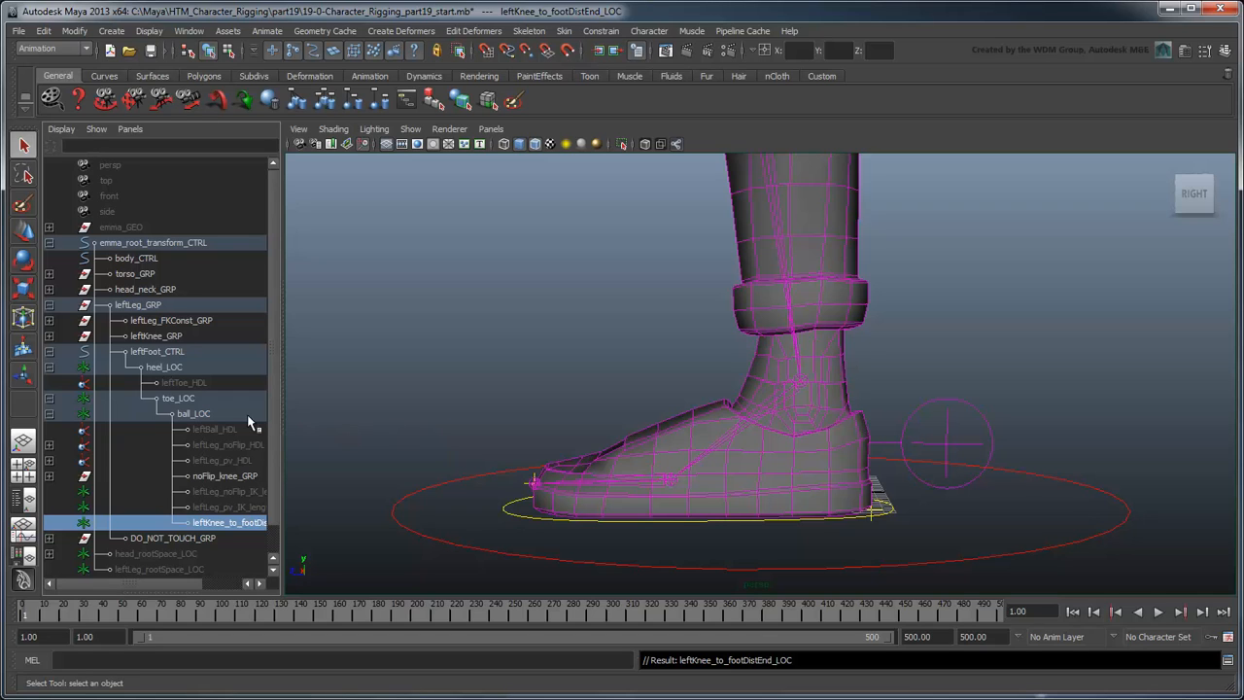
pyautogui.click(194, 412)
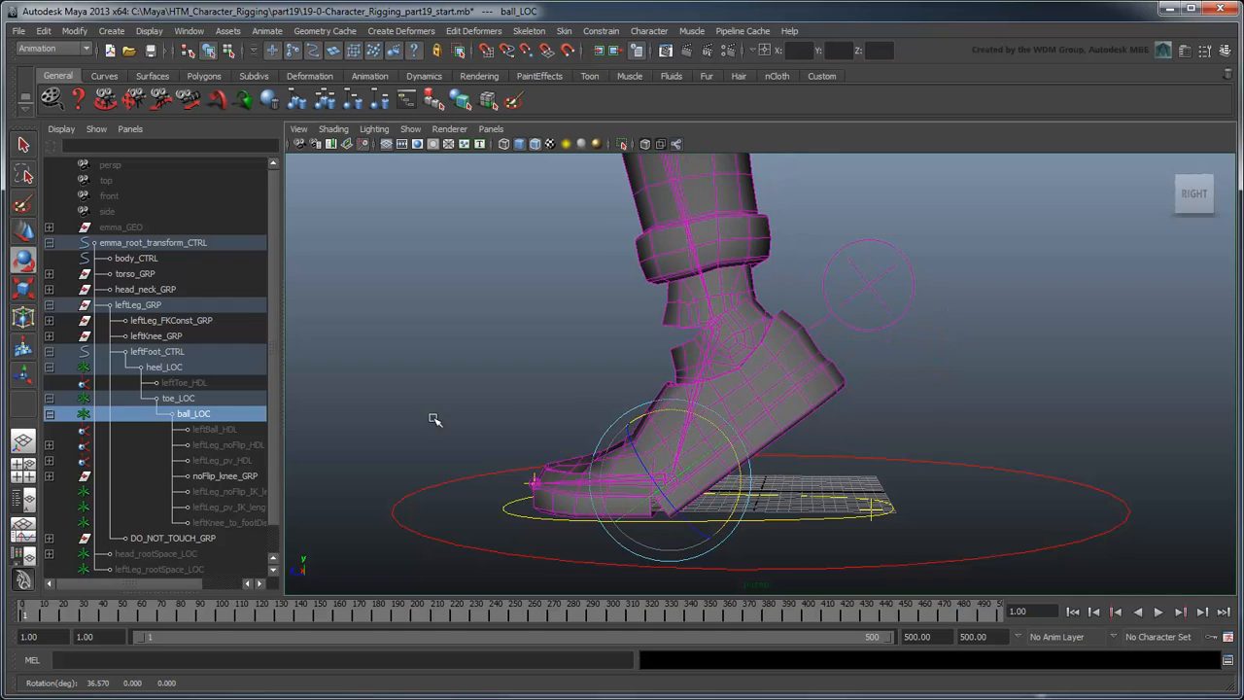
pyautogui.click(179, 396)
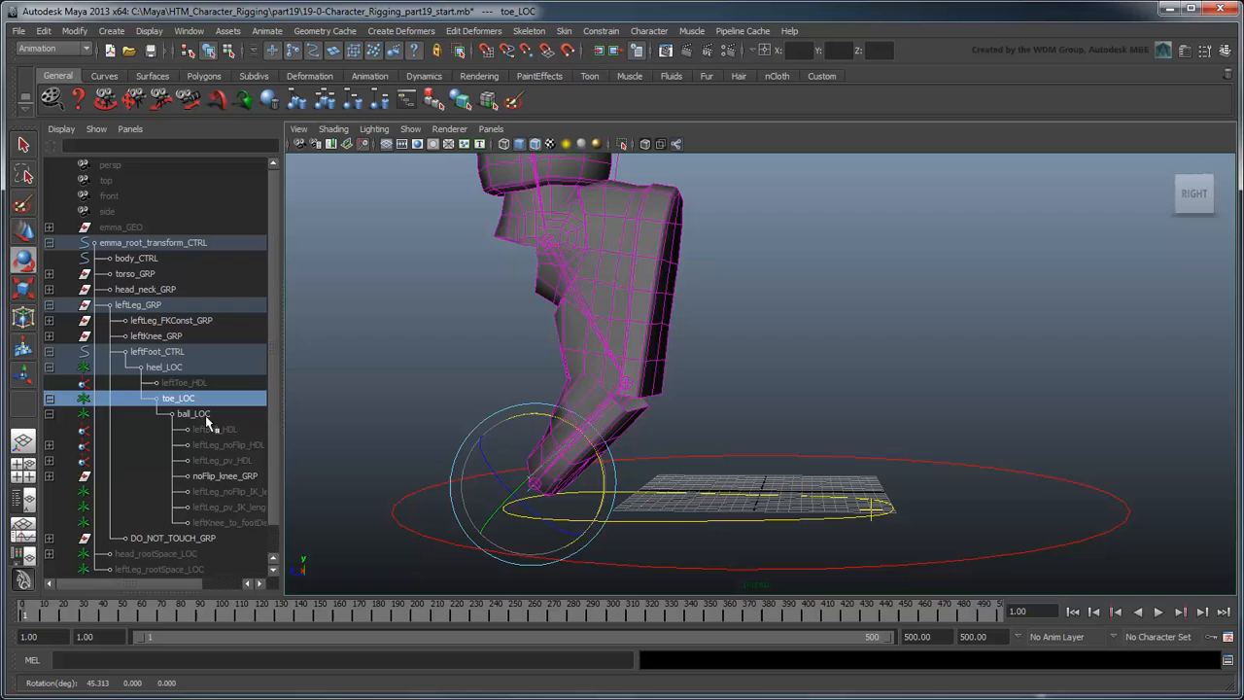
pyautogui.click(195, 412)
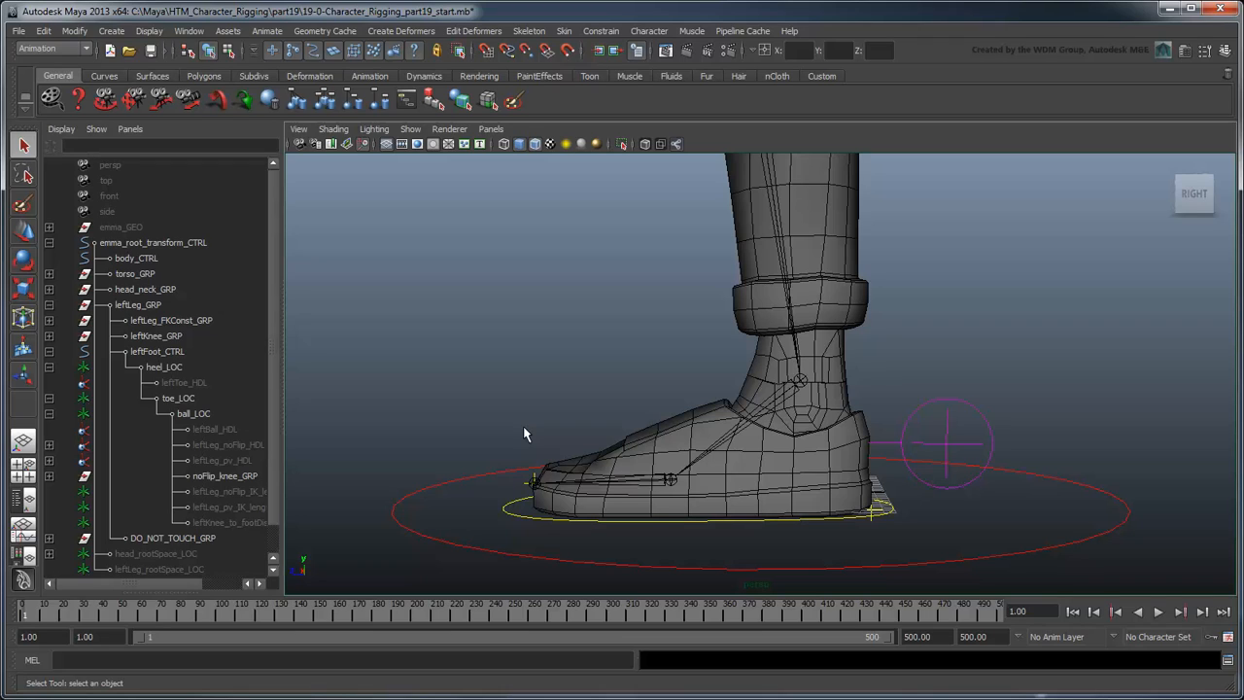
pyautogui.moveTo(595, 484)
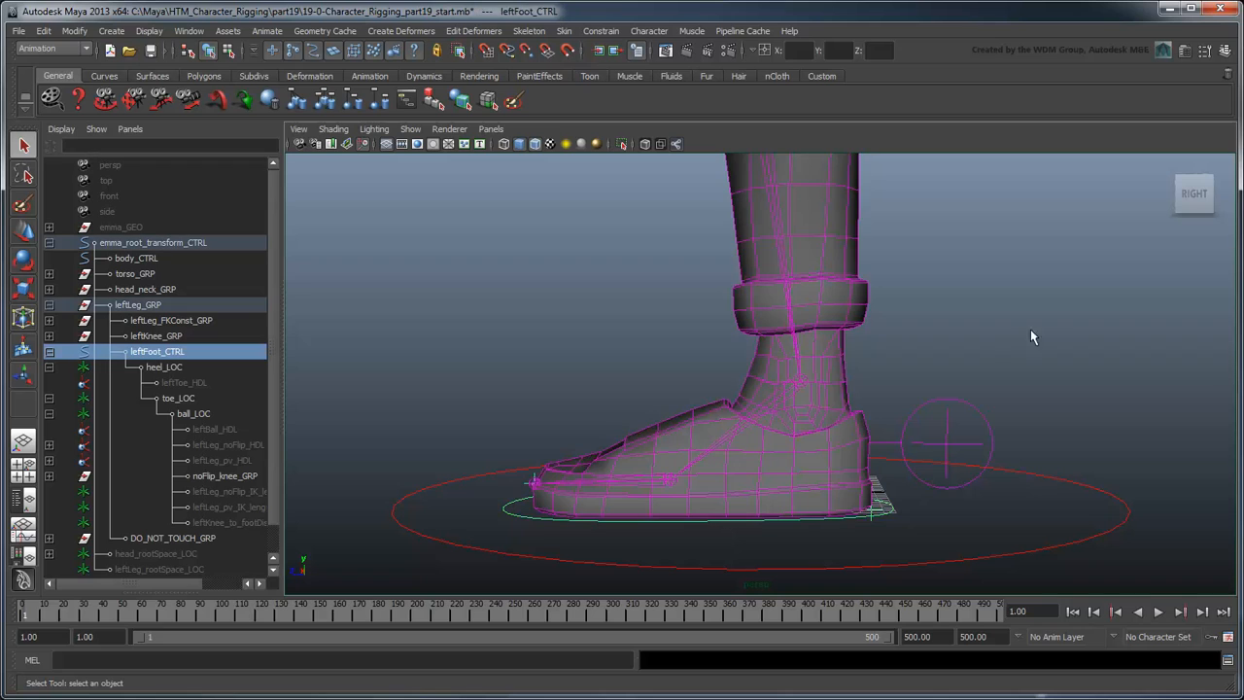
# Add a float attribute heelLift to leftFoot_CTRL via Channel Box Edit > Add Attribute.
pyautogui.click(1224, 50)
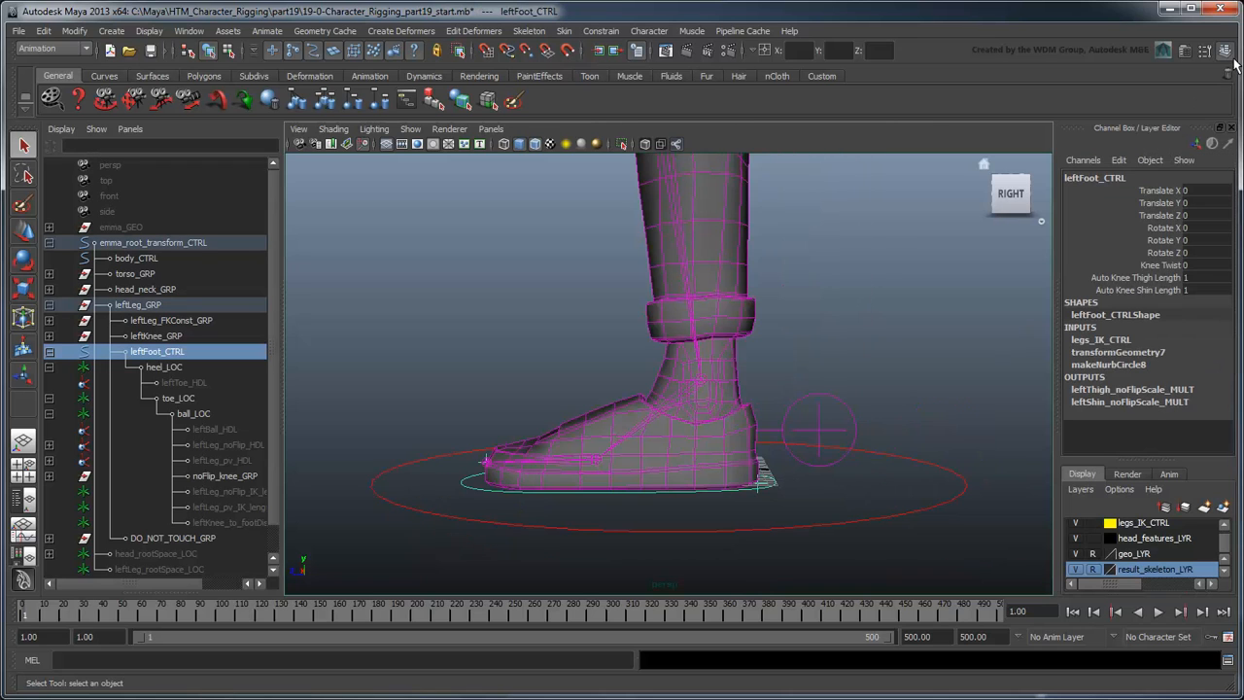
pyautogui.click(1120, 159)
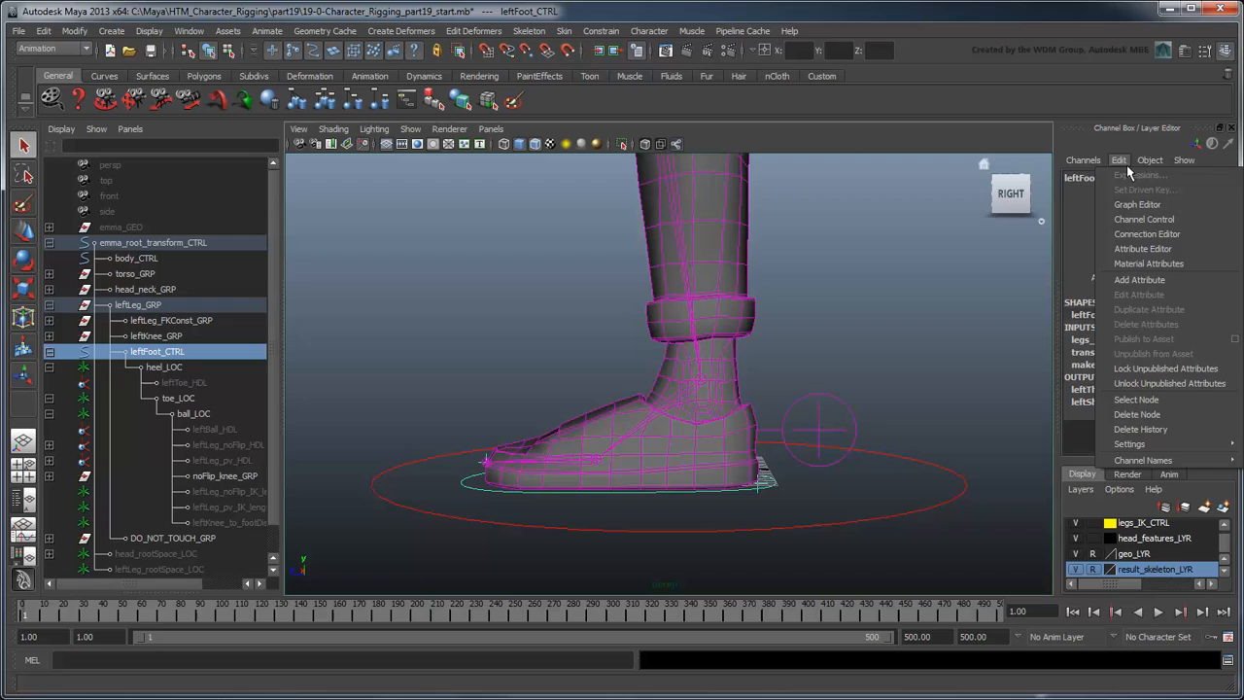
pyautogui.click(1139, 280)
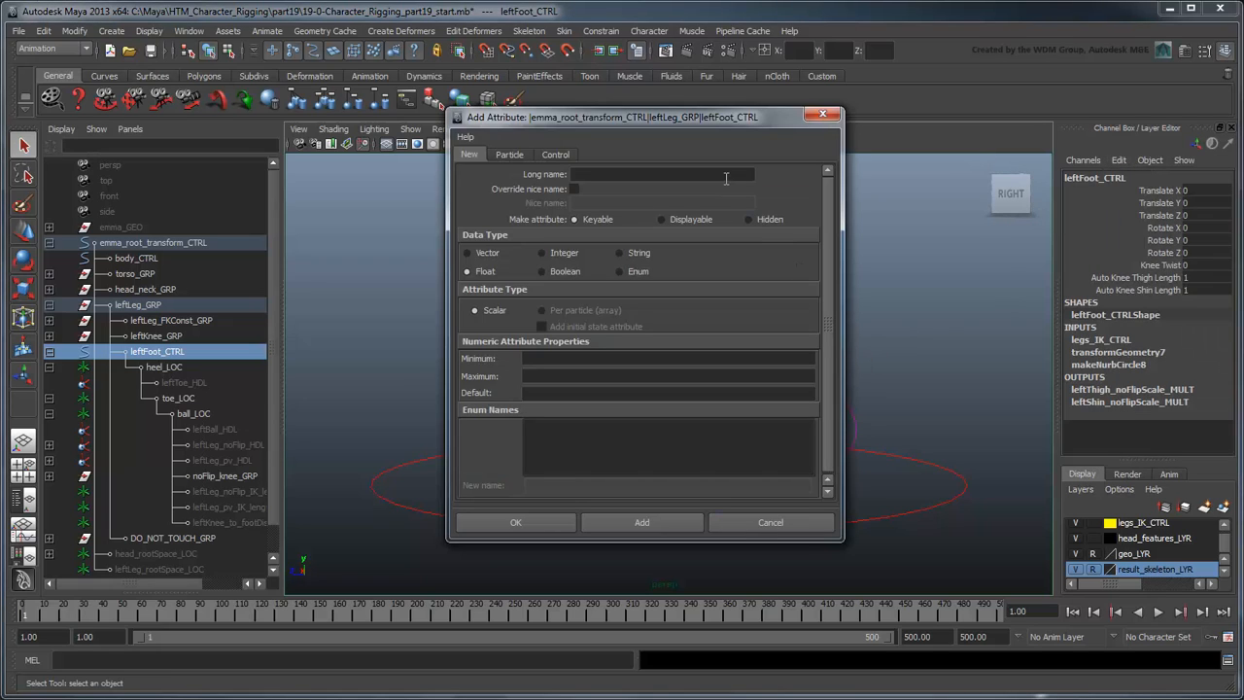
pyautogui.write('heel')
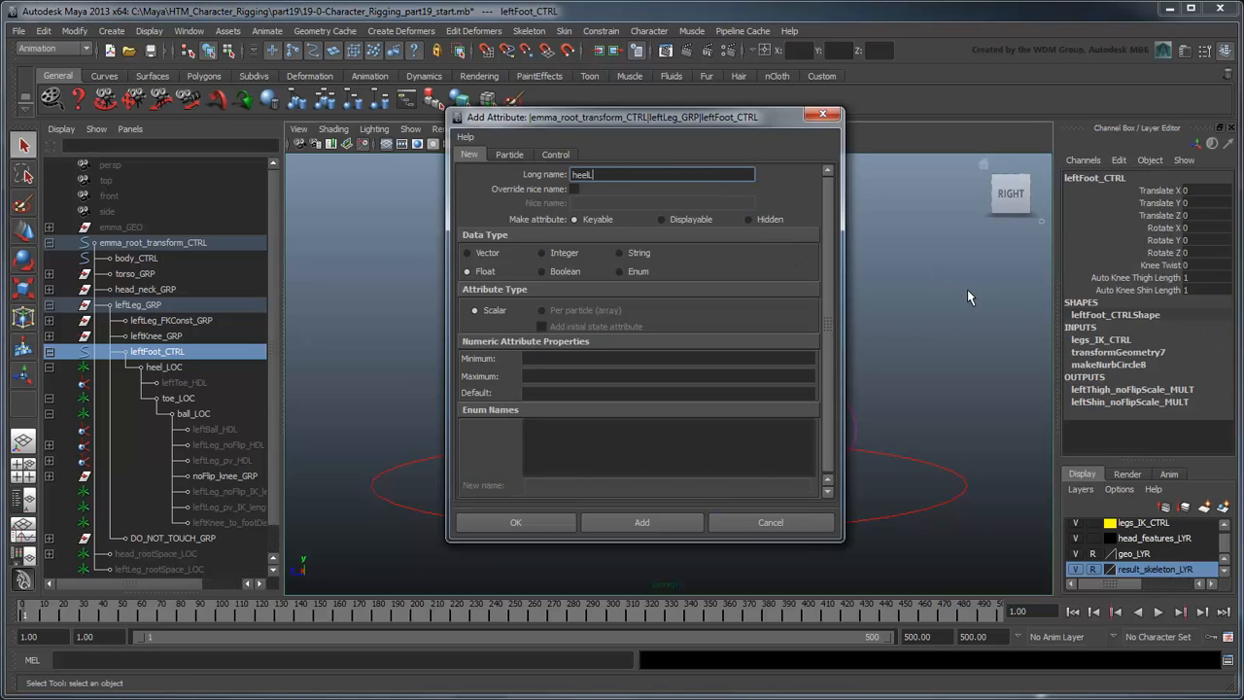
pyautogui.click(642, 521)
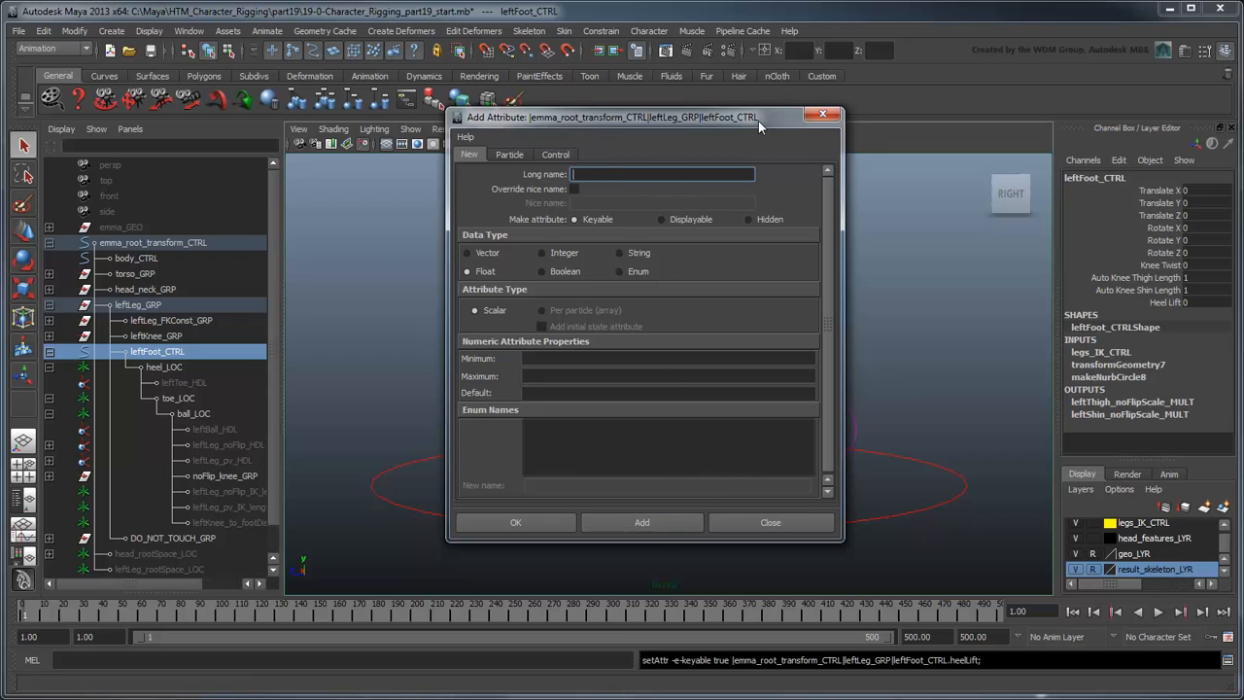
# Add ballLift and toeLift attributes to leftFoot_CTRL the same way.
pyautogui.write('ballLift')
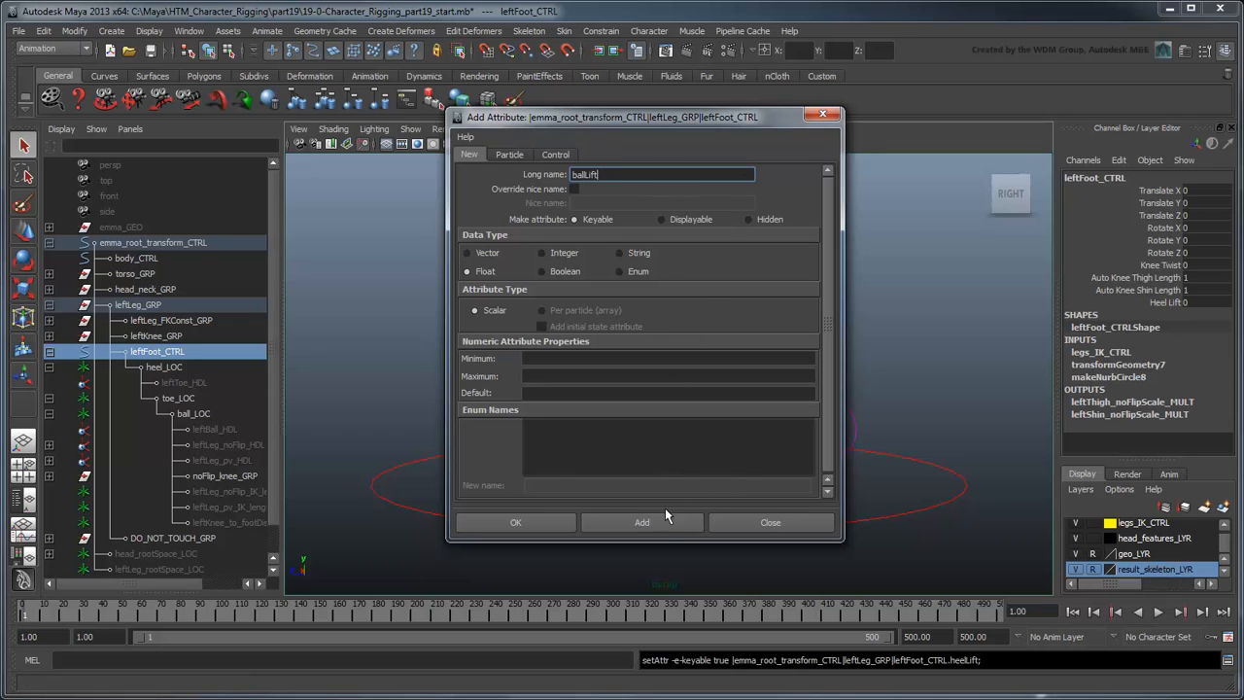
pyautogui.click(642, 521)
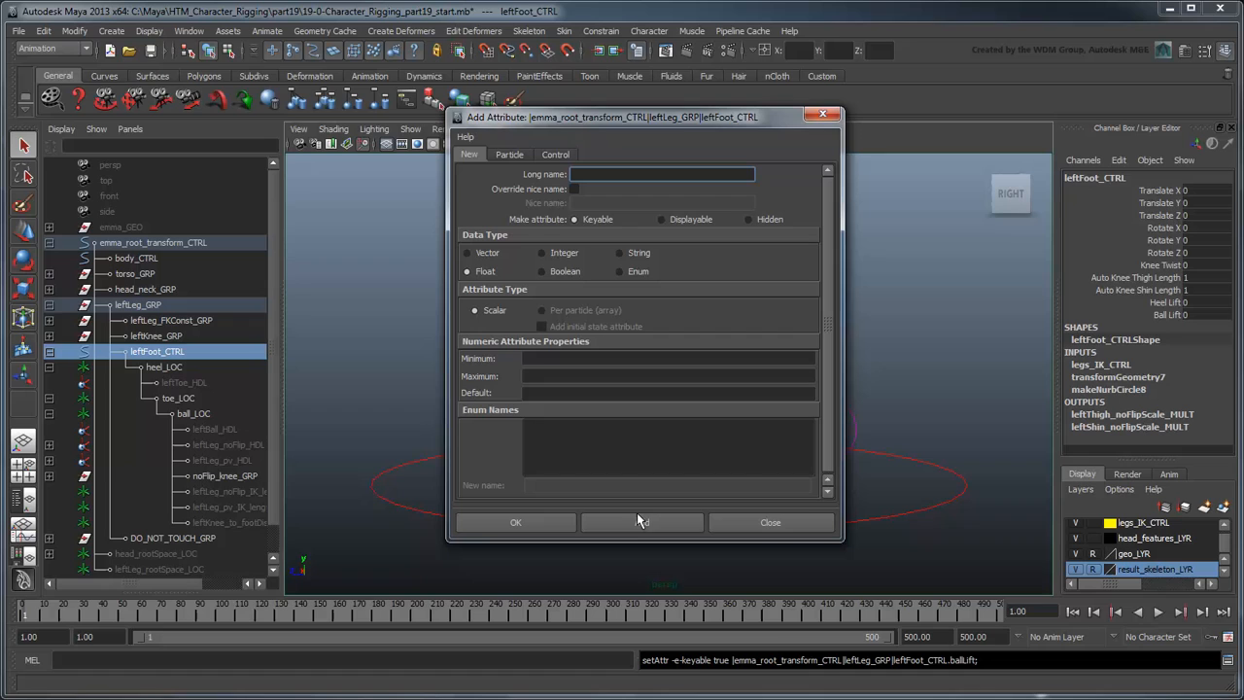
pyautogui.write('toeLift')
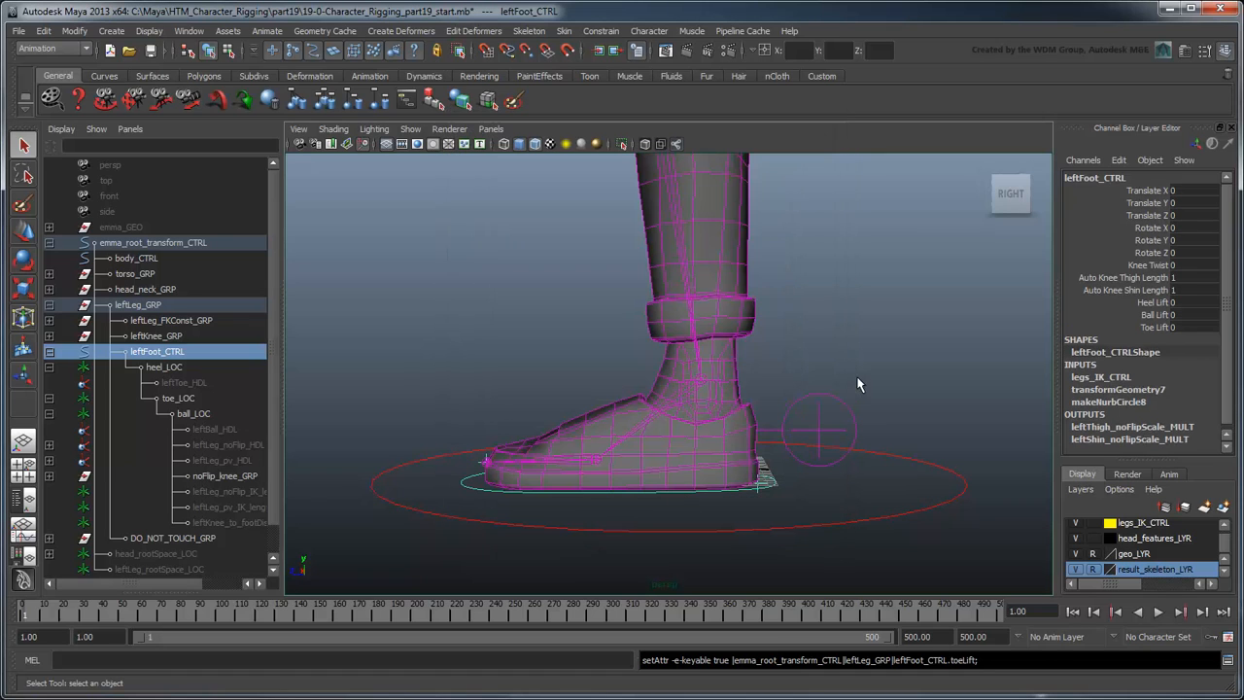
pyautogui.click(189, 31)
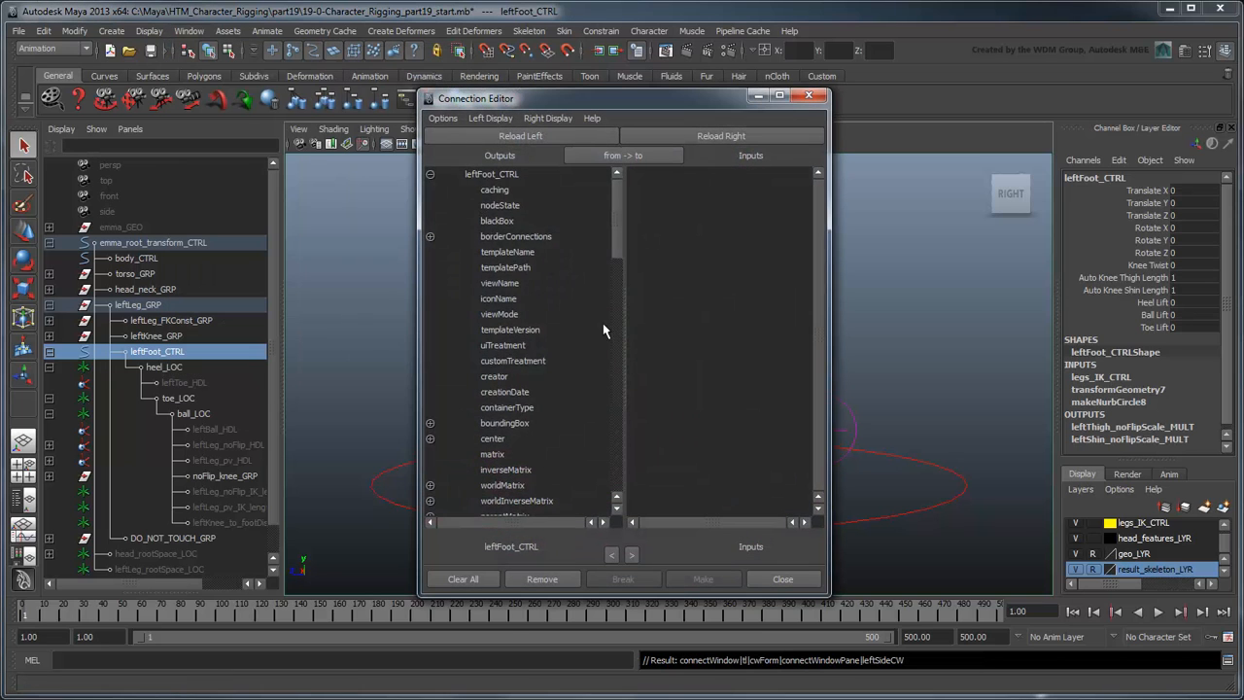
# Connect leftFoot_CTRL heelLift to heel_LOC rotateX in the Connection Editor.
pyautogui.scroll(-3)
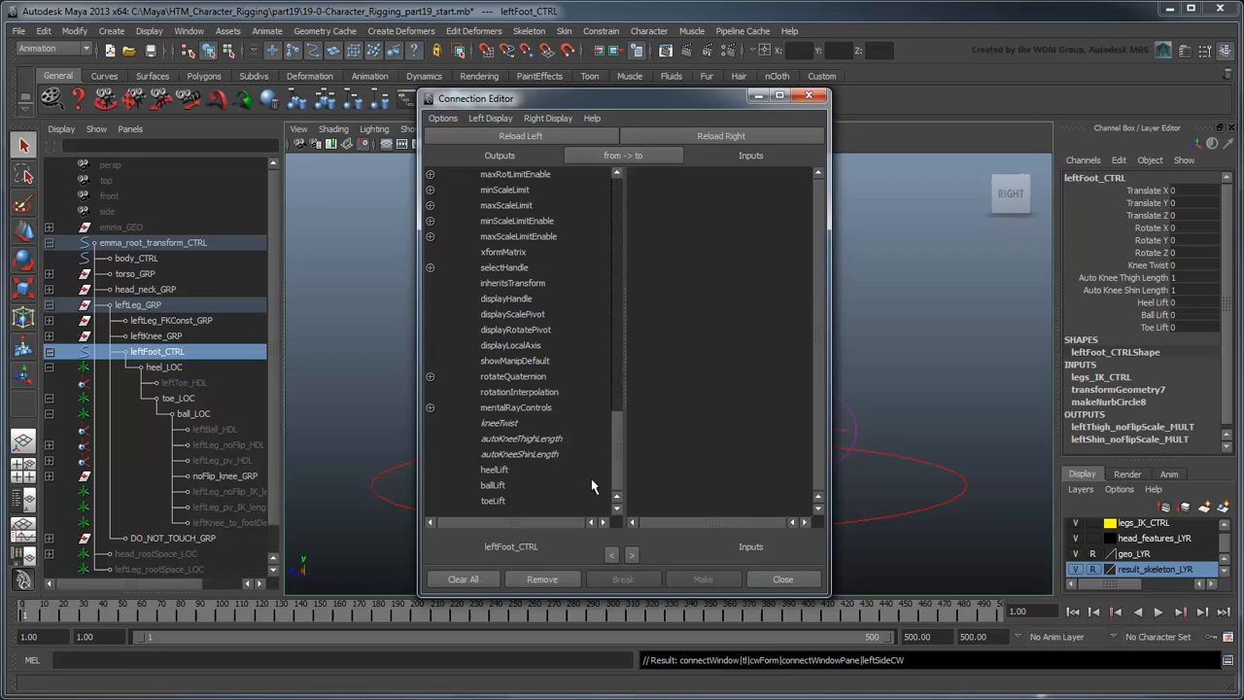
pyautogui.click(163, 366)
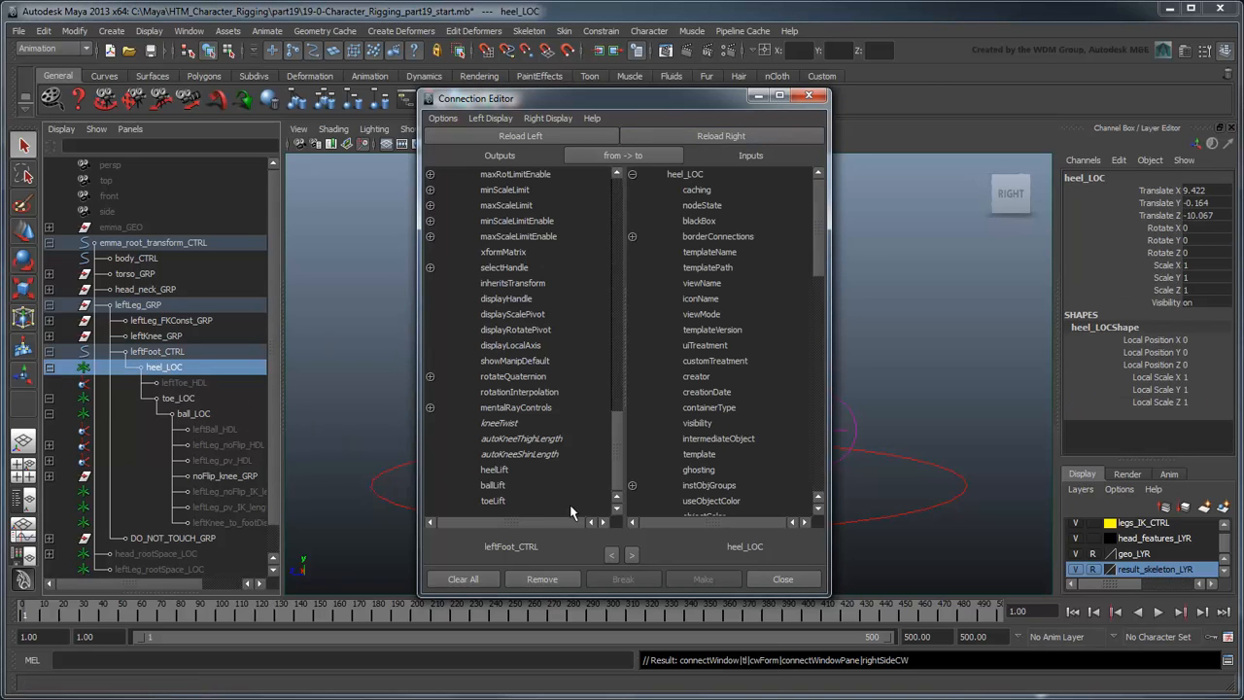
pyautogui.click(493, 469)
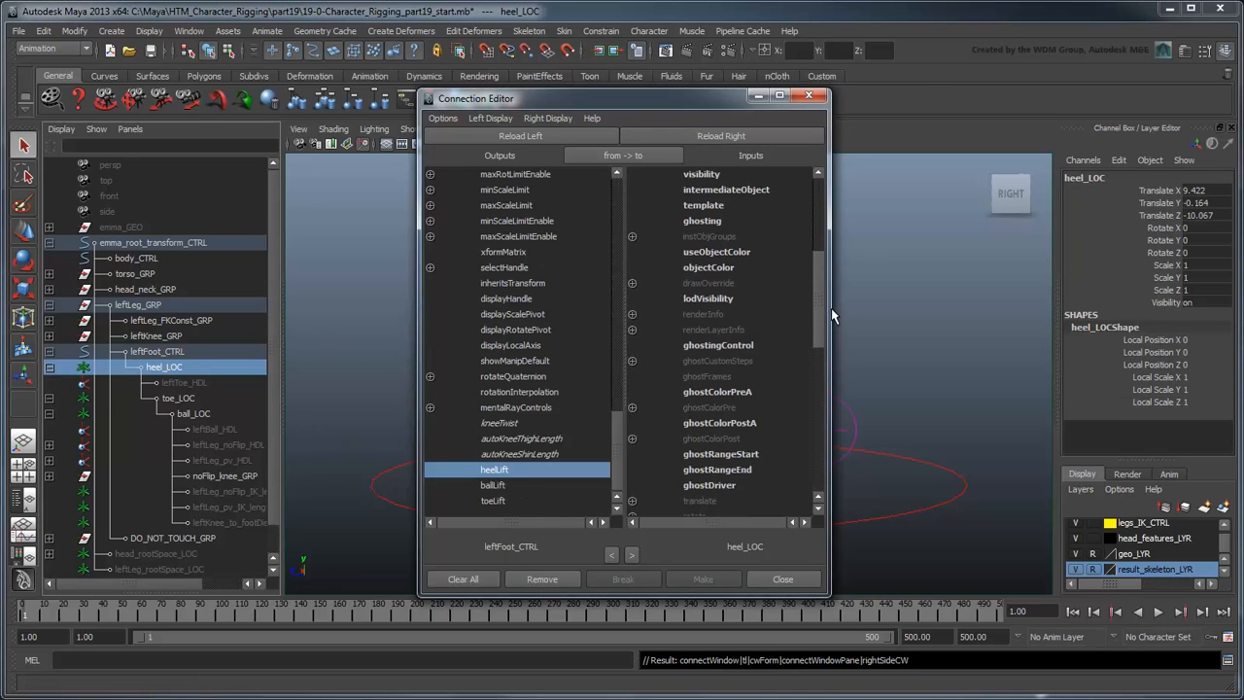
pyautogui.scroll(-3)
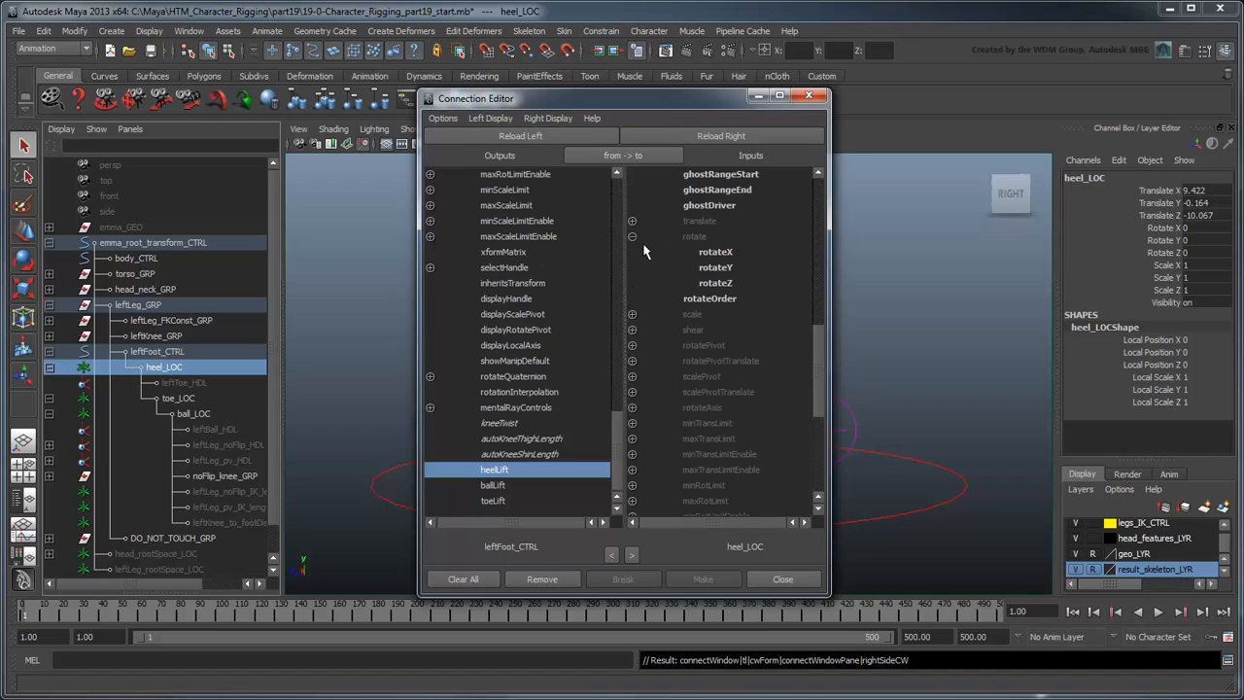
pyautogui.click(715, 252)
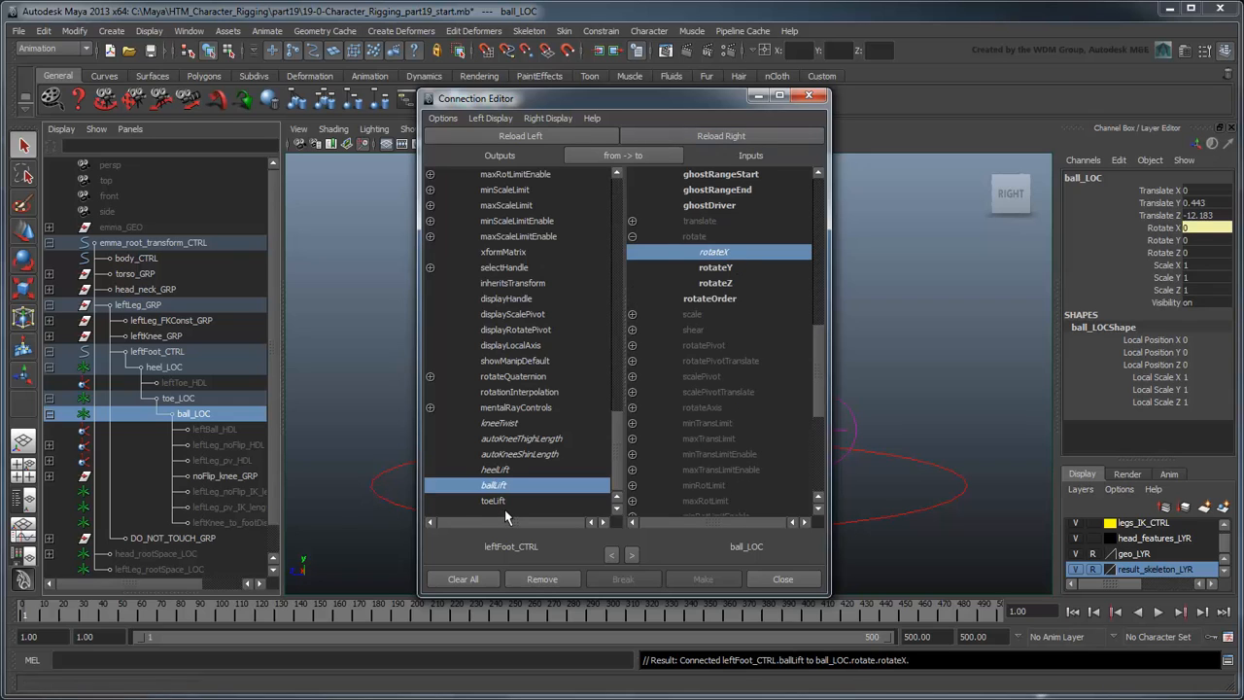
# Connect toeLift to toe_LOC rotateX.
pyautogui.click(494, 501)
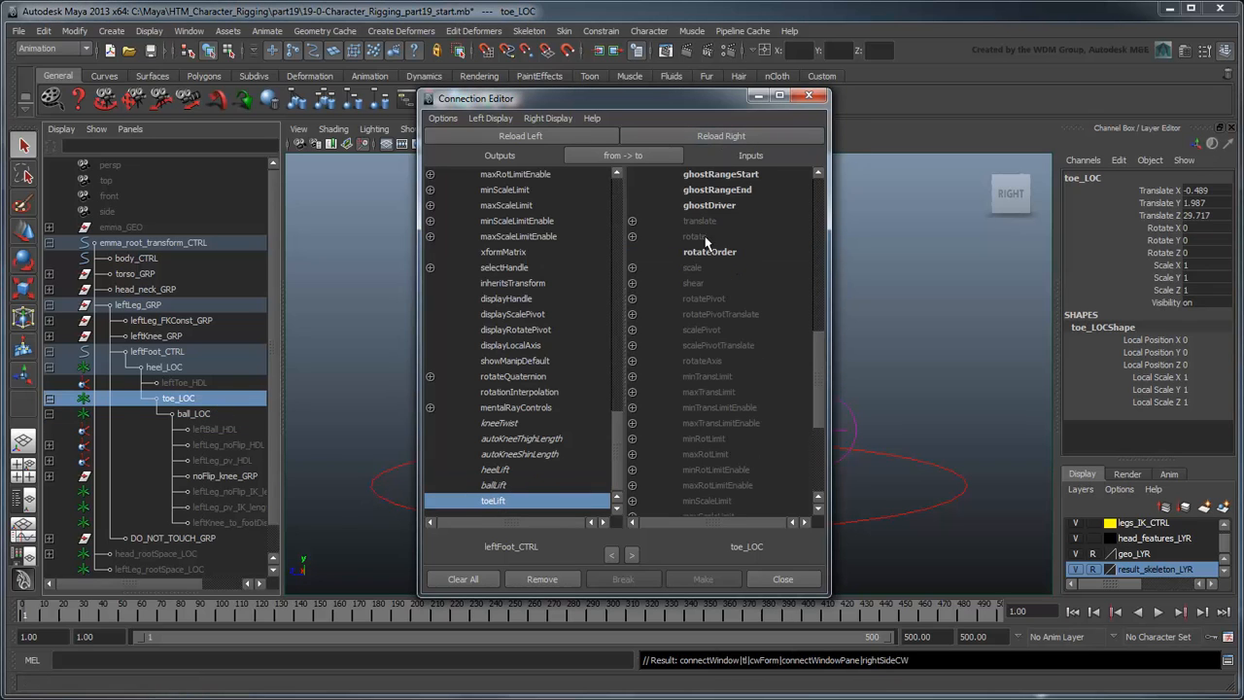
pyautogui.click(694, 235)
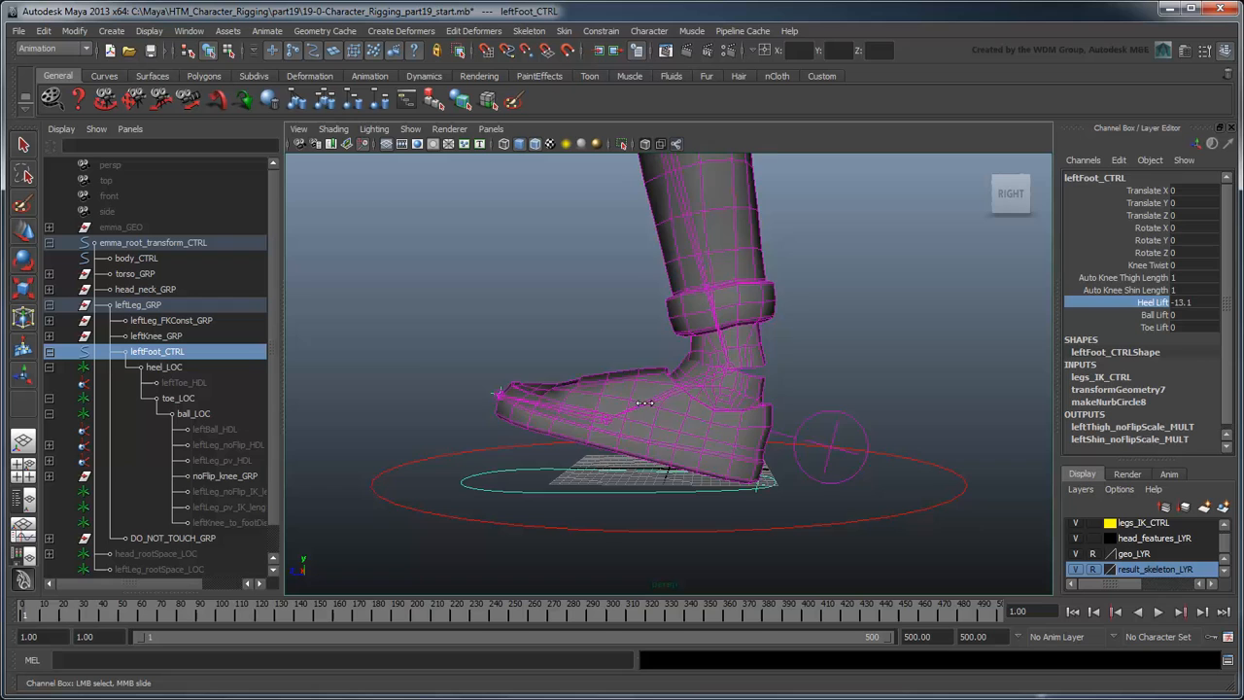
# Undo the heel test and scrub Toe Lift to tip the foot up onto its toe.
pyautogui.press('ctrl+z')
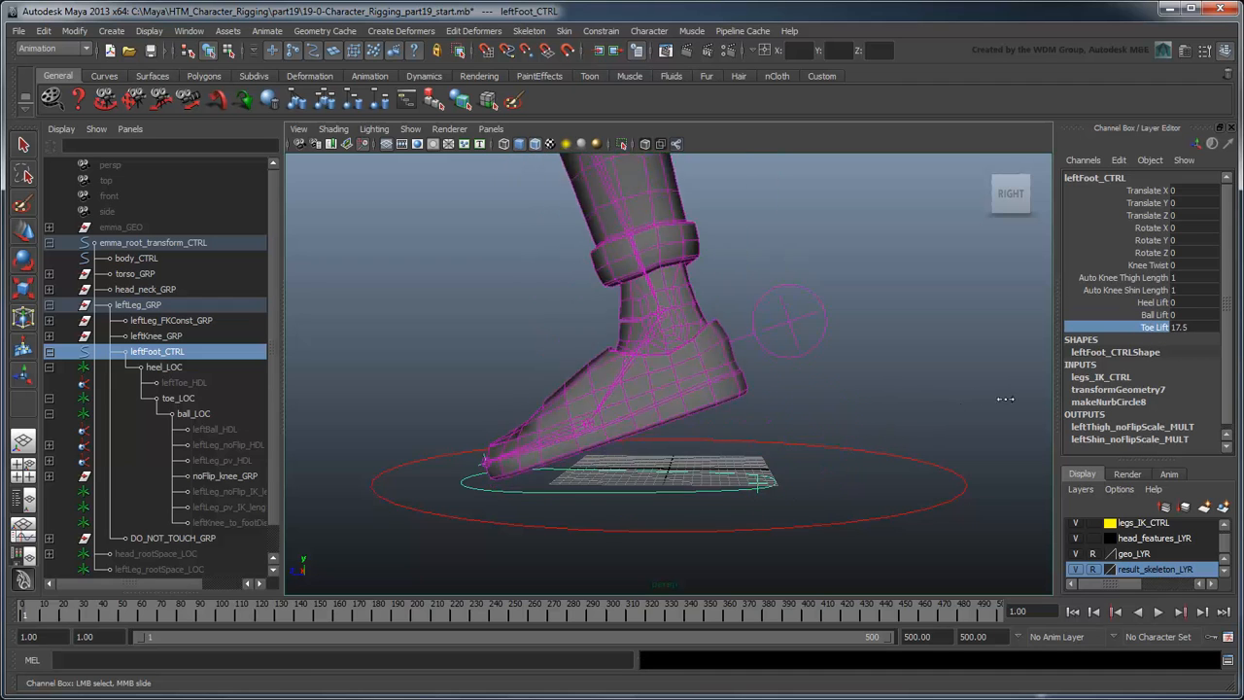
pyautogui.moveTo(1007, 398); pyautogui.dragTo(797, 527)
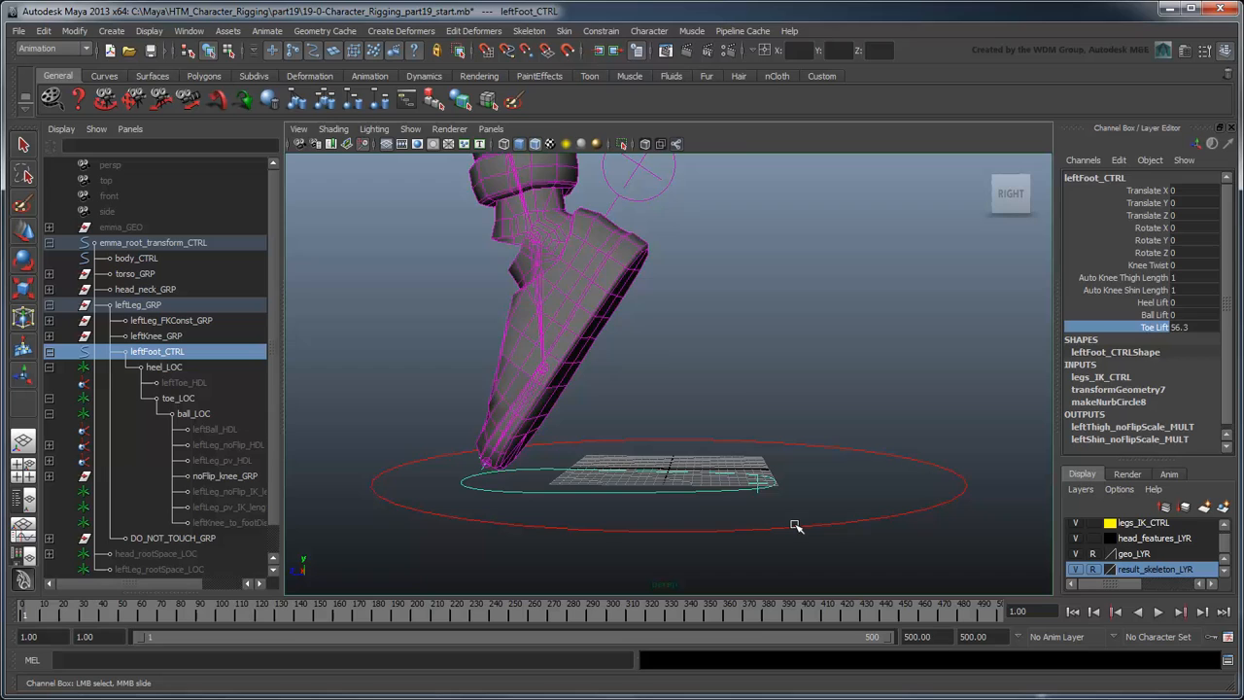